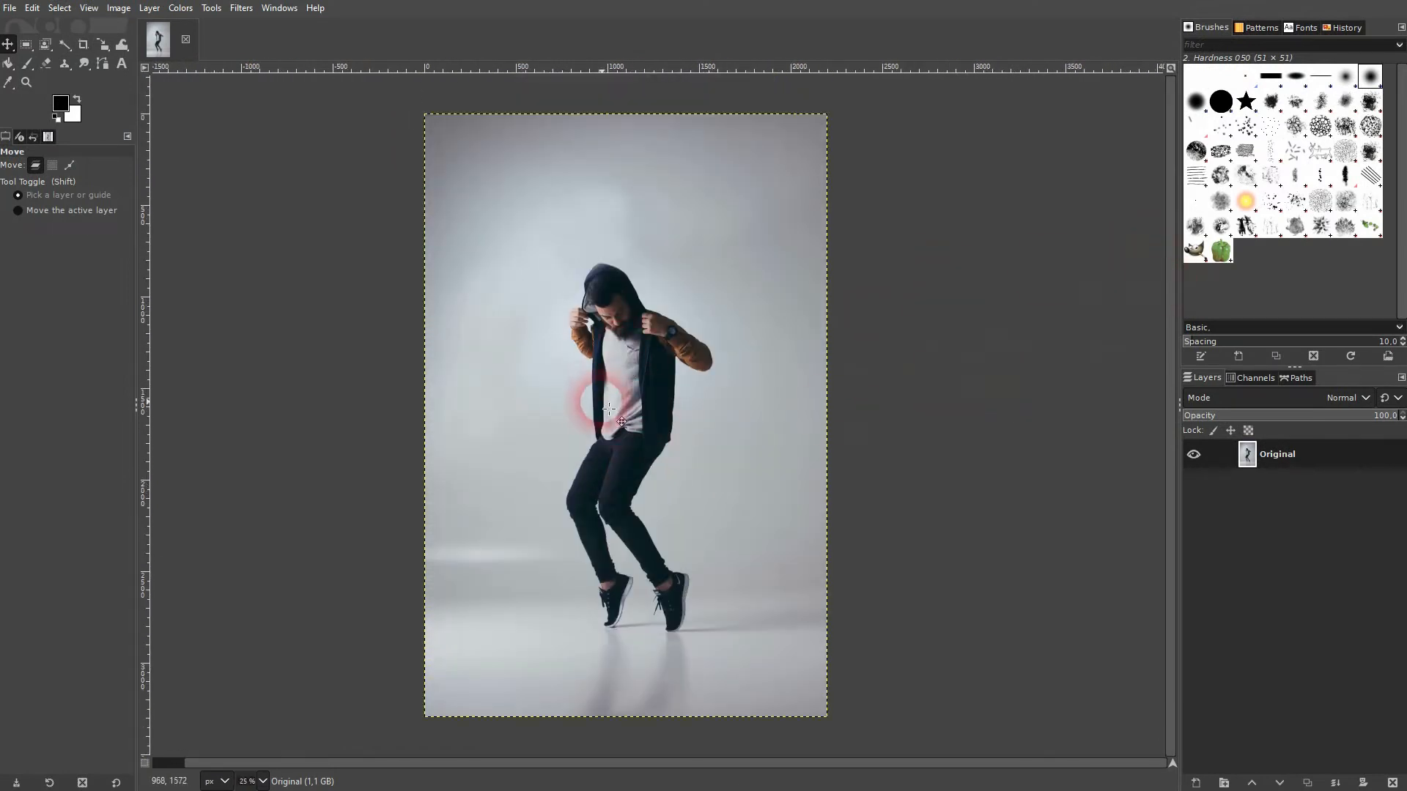
# Fuzzy-select the light grey studio background around the dancing man
pyautogui.click(45, 44)
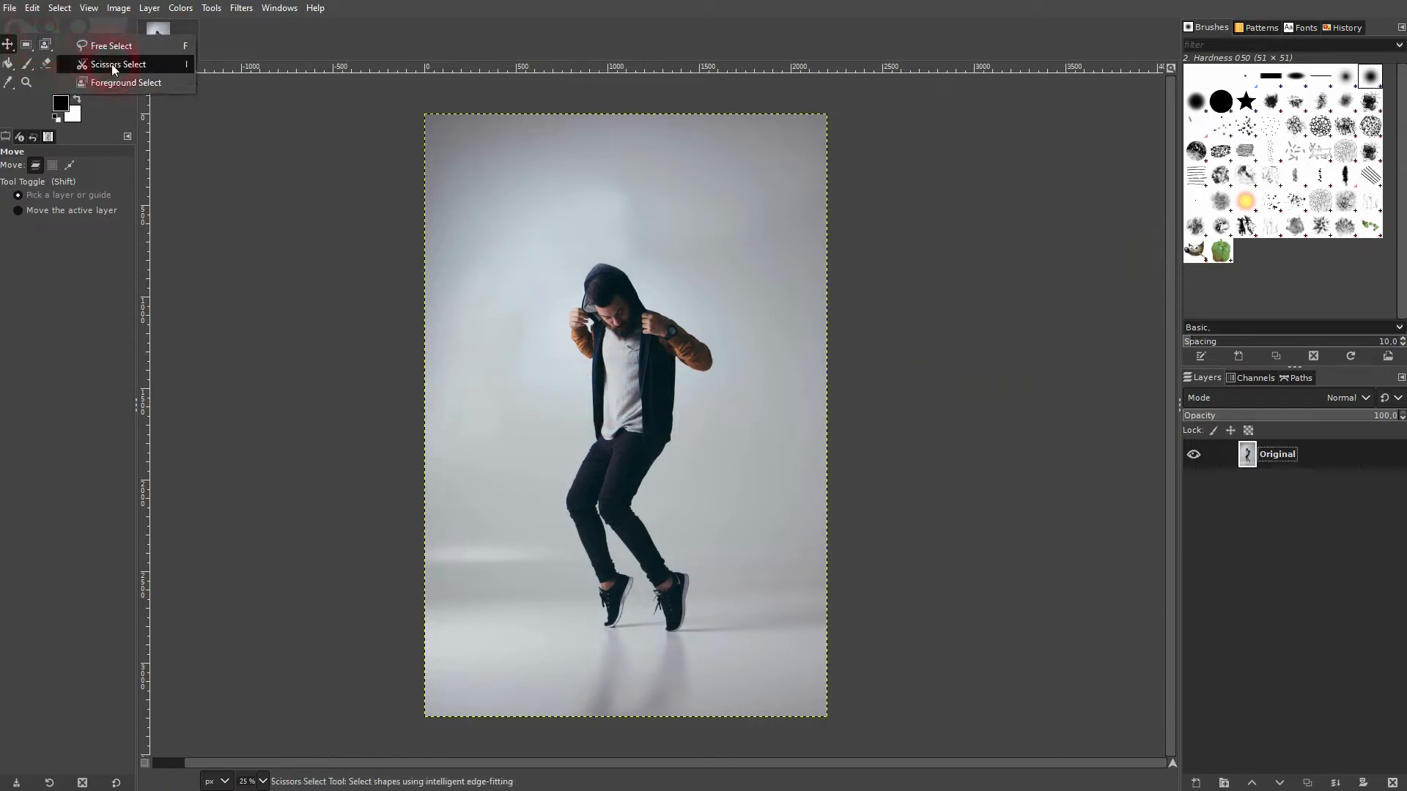
pyautogui.click(110, 45)
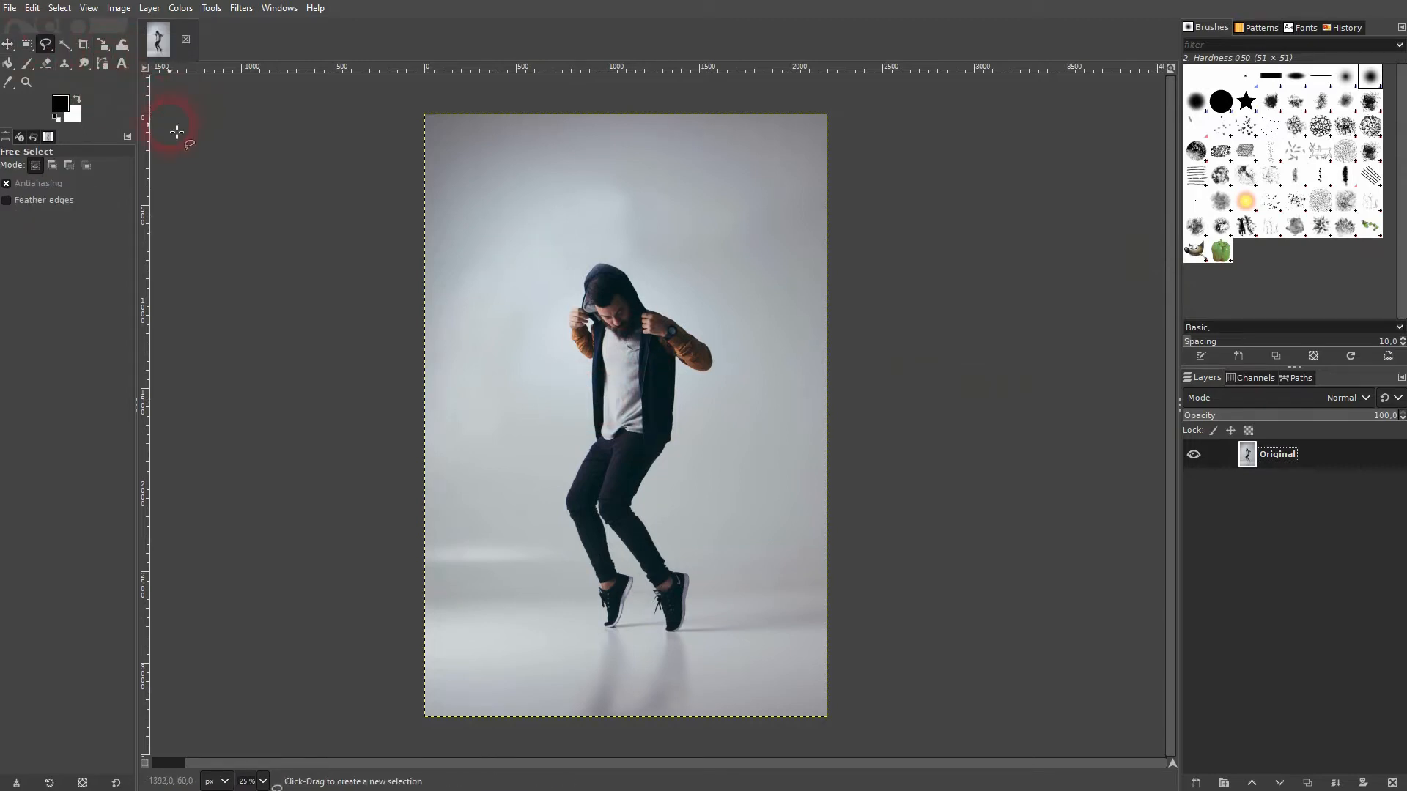
pyautogui.click(46, 44)
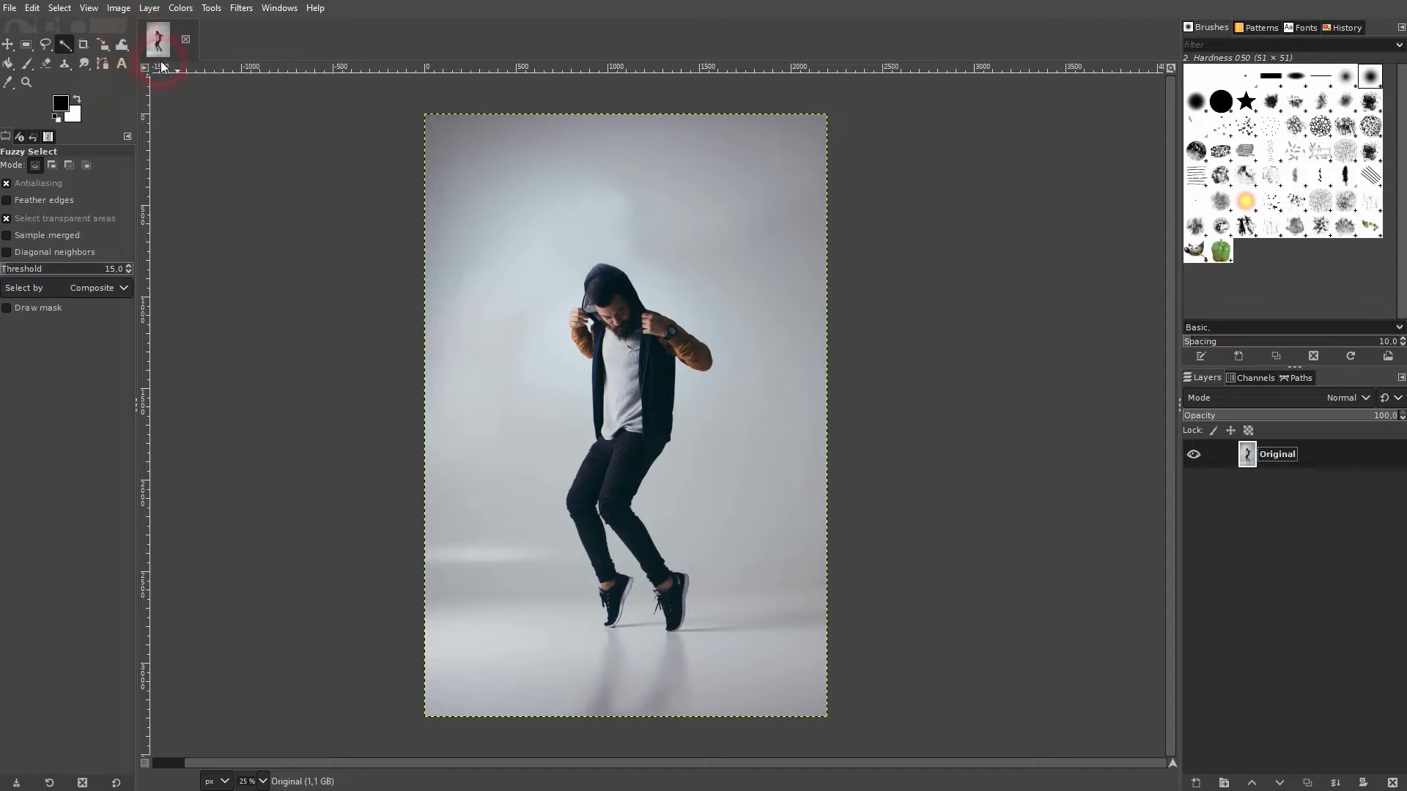
pyautogui.click(781, 189)
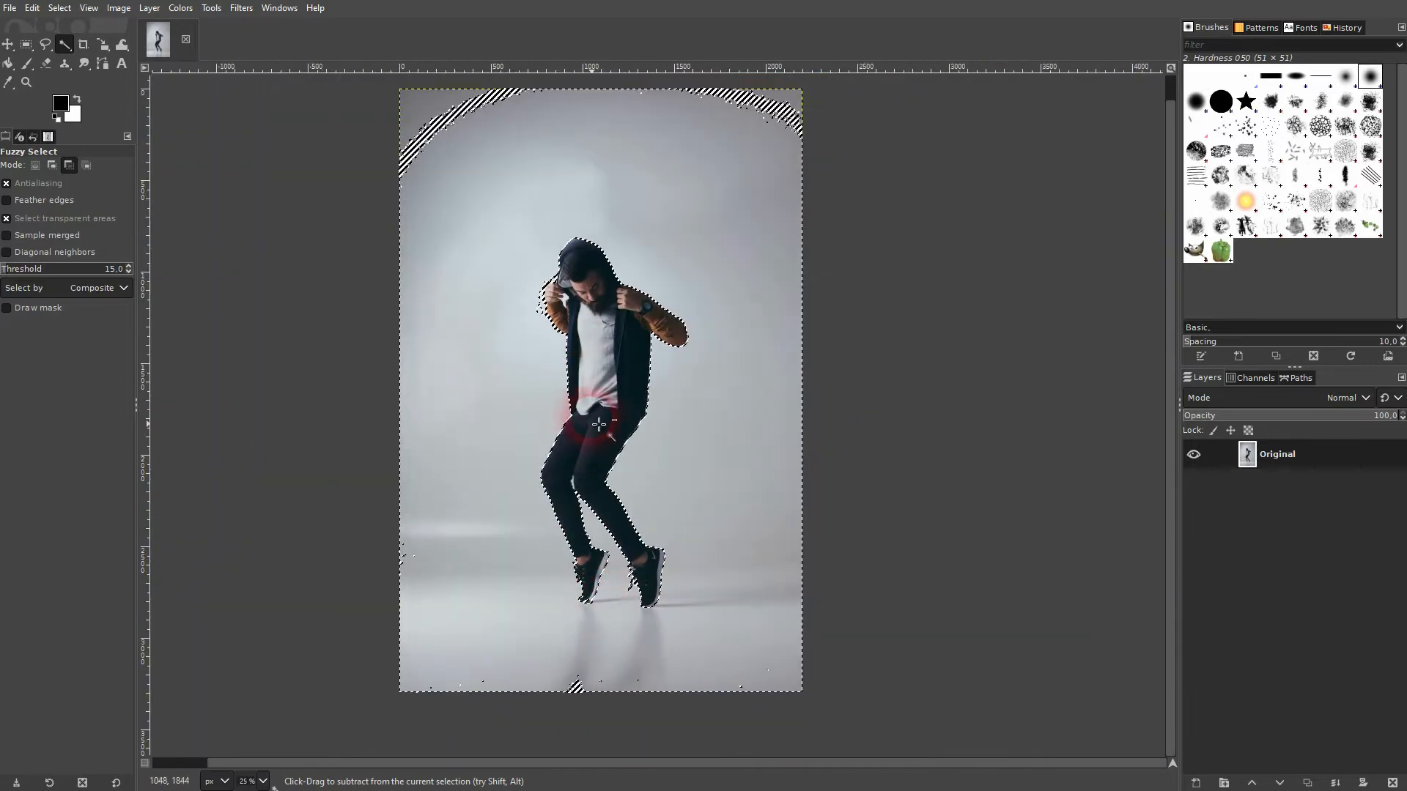
pyautogui.scroll(-3)
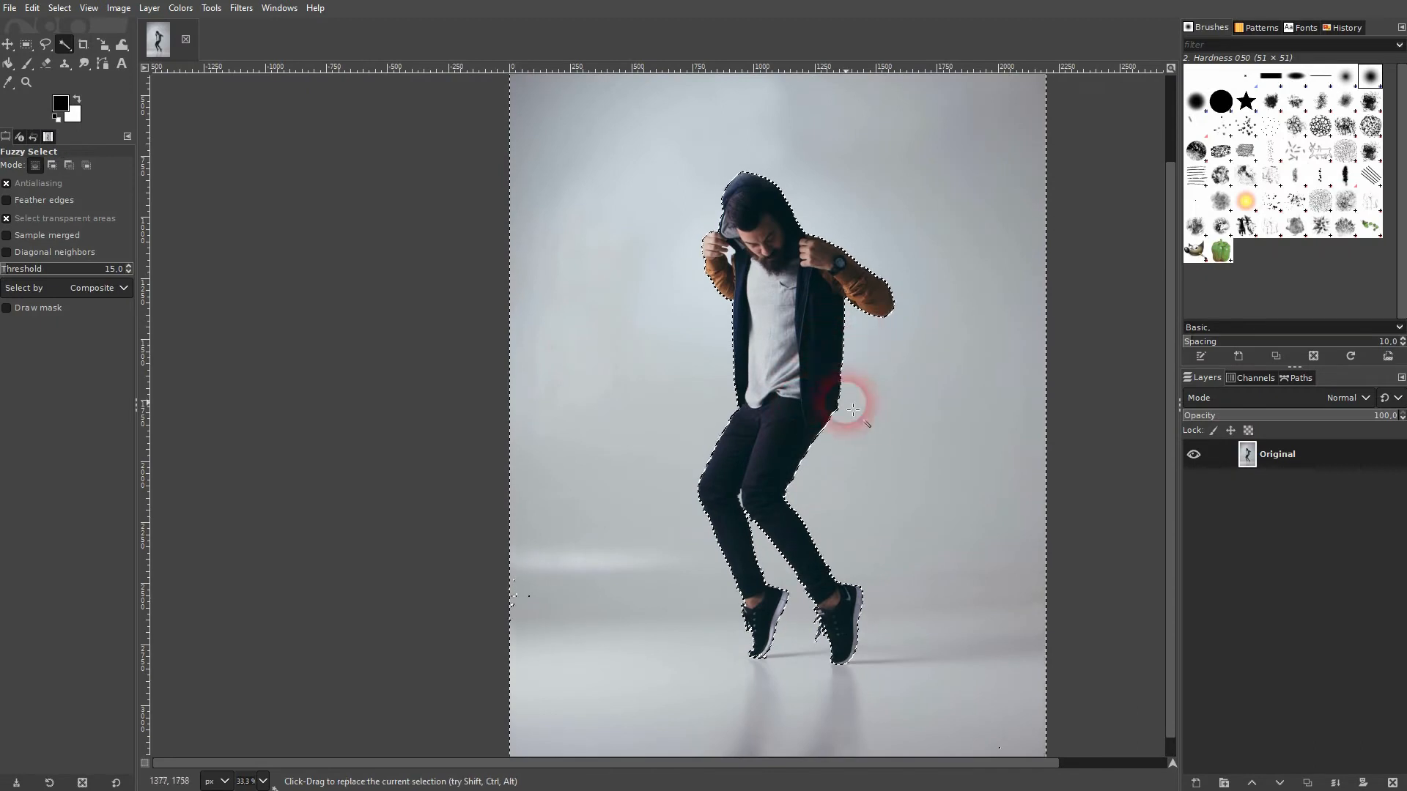
# Create a new layer named 'silhouette' filled with transparency above the photo
pyautogui.click(1223, 781)
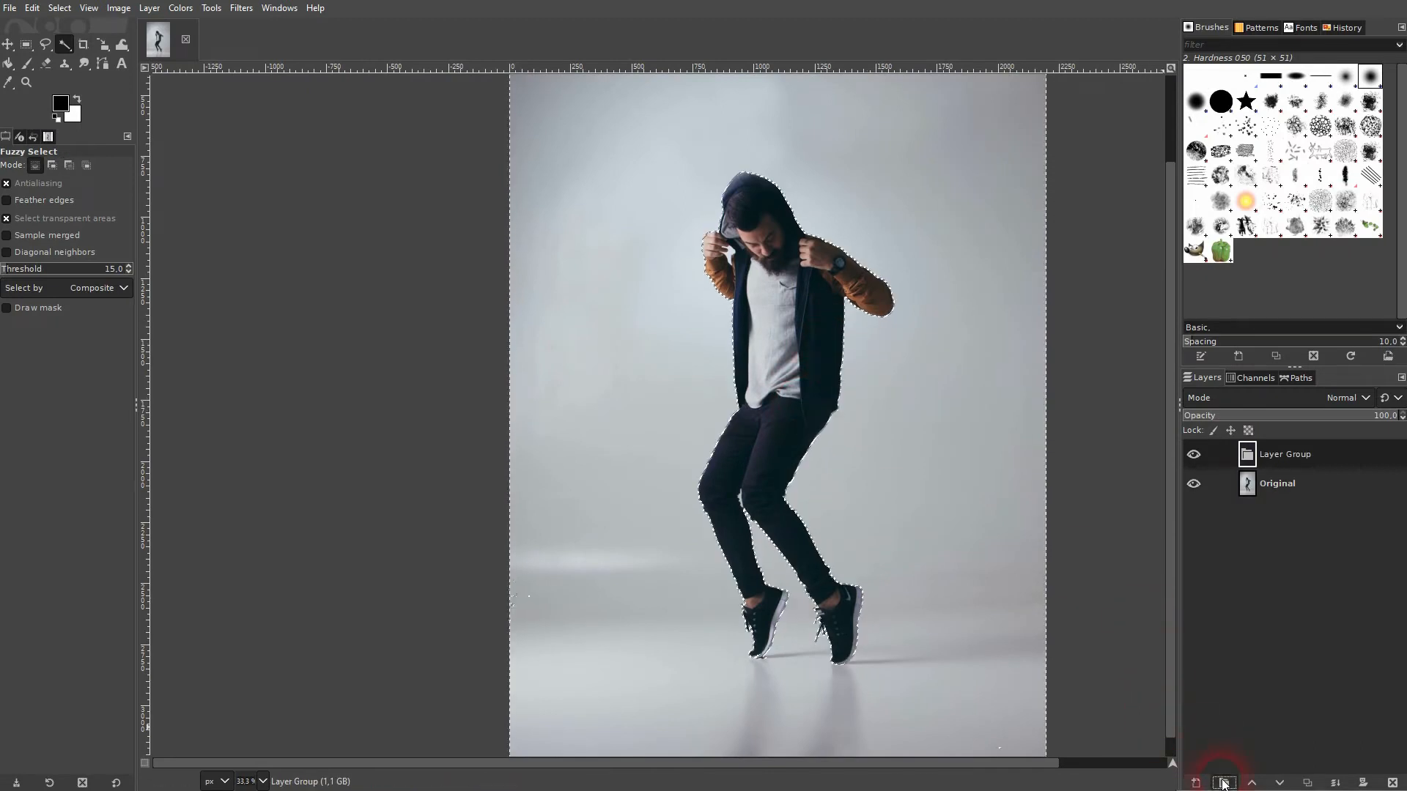
pyautogui.click(1217, 782)
pyautogui.write('s')
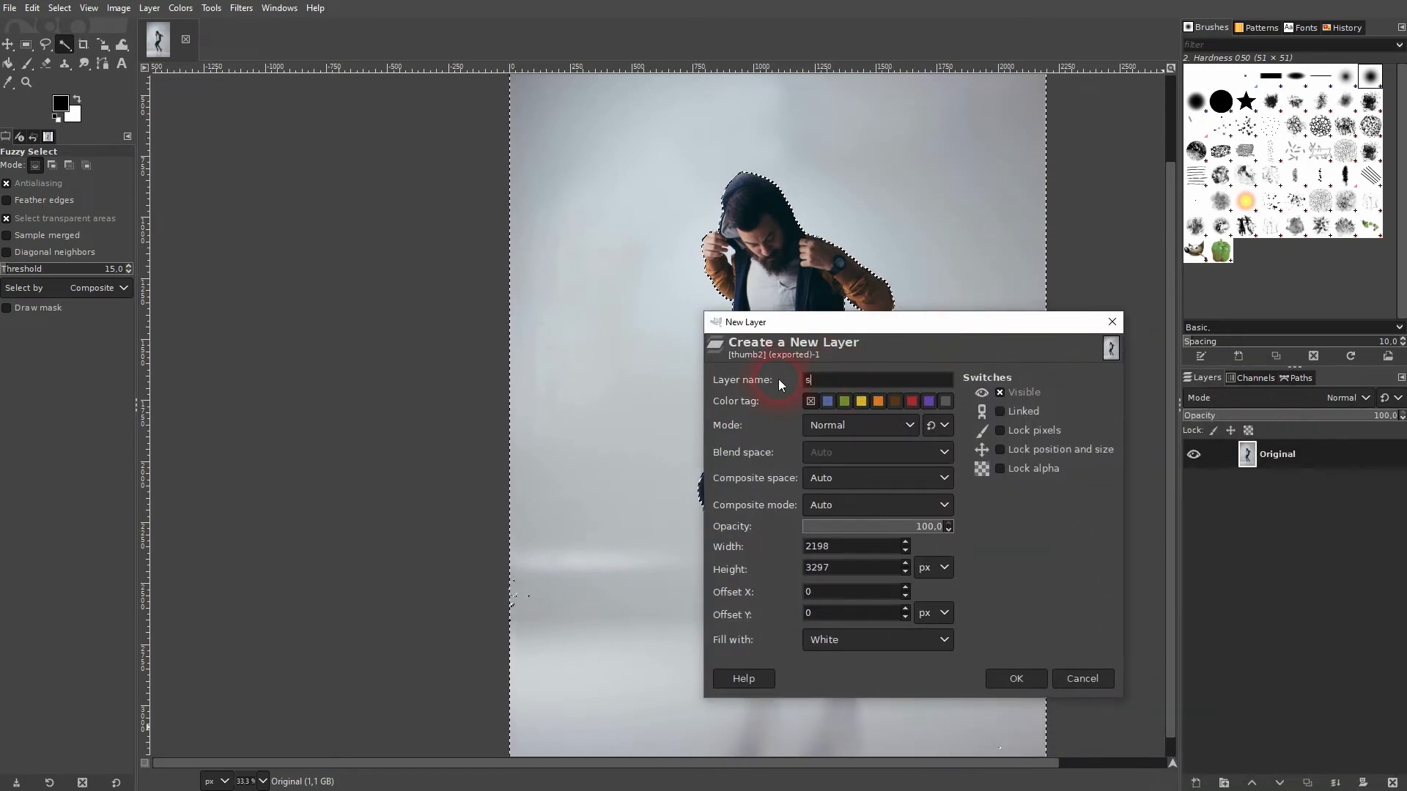
pyautogui.write('ilhouette')
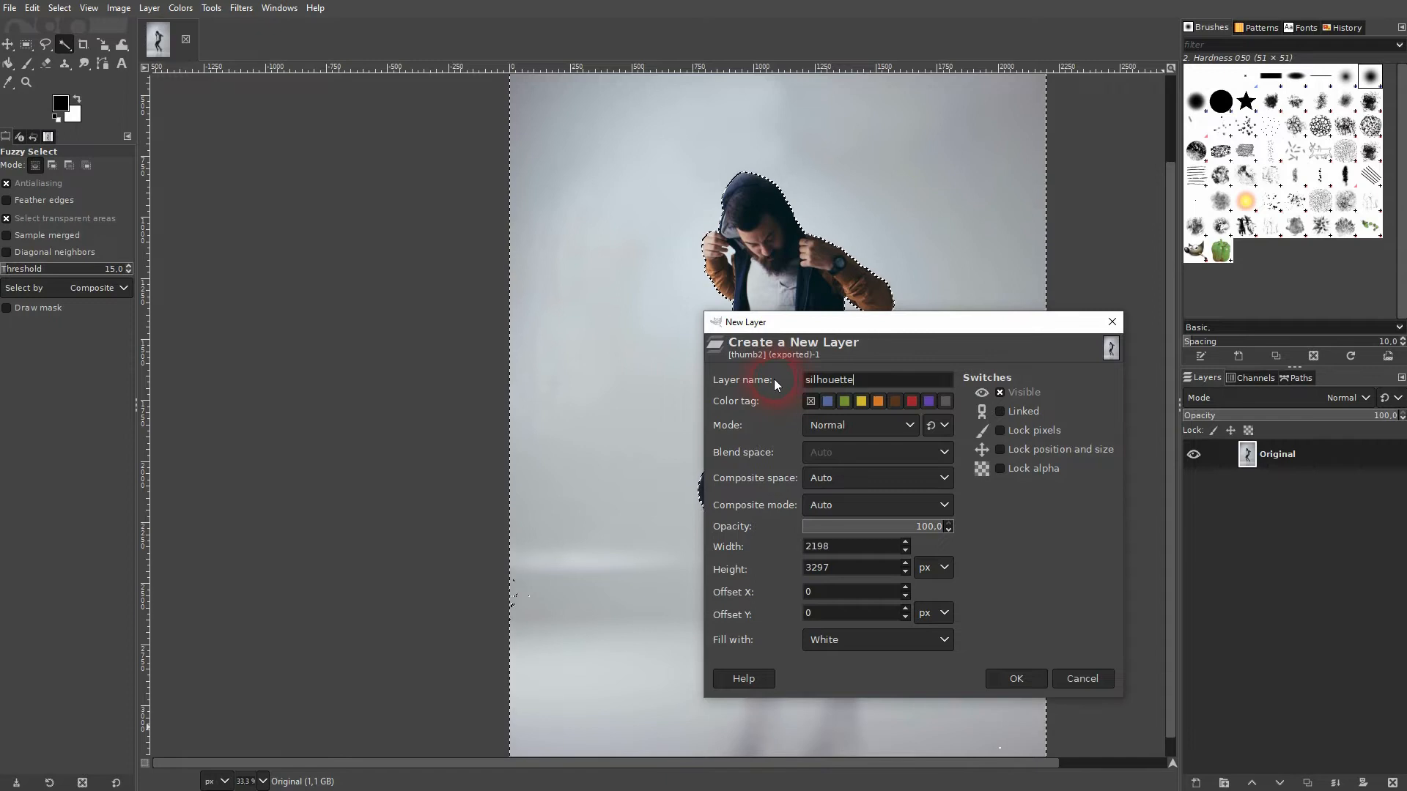
pyautogui.click(876, 639)
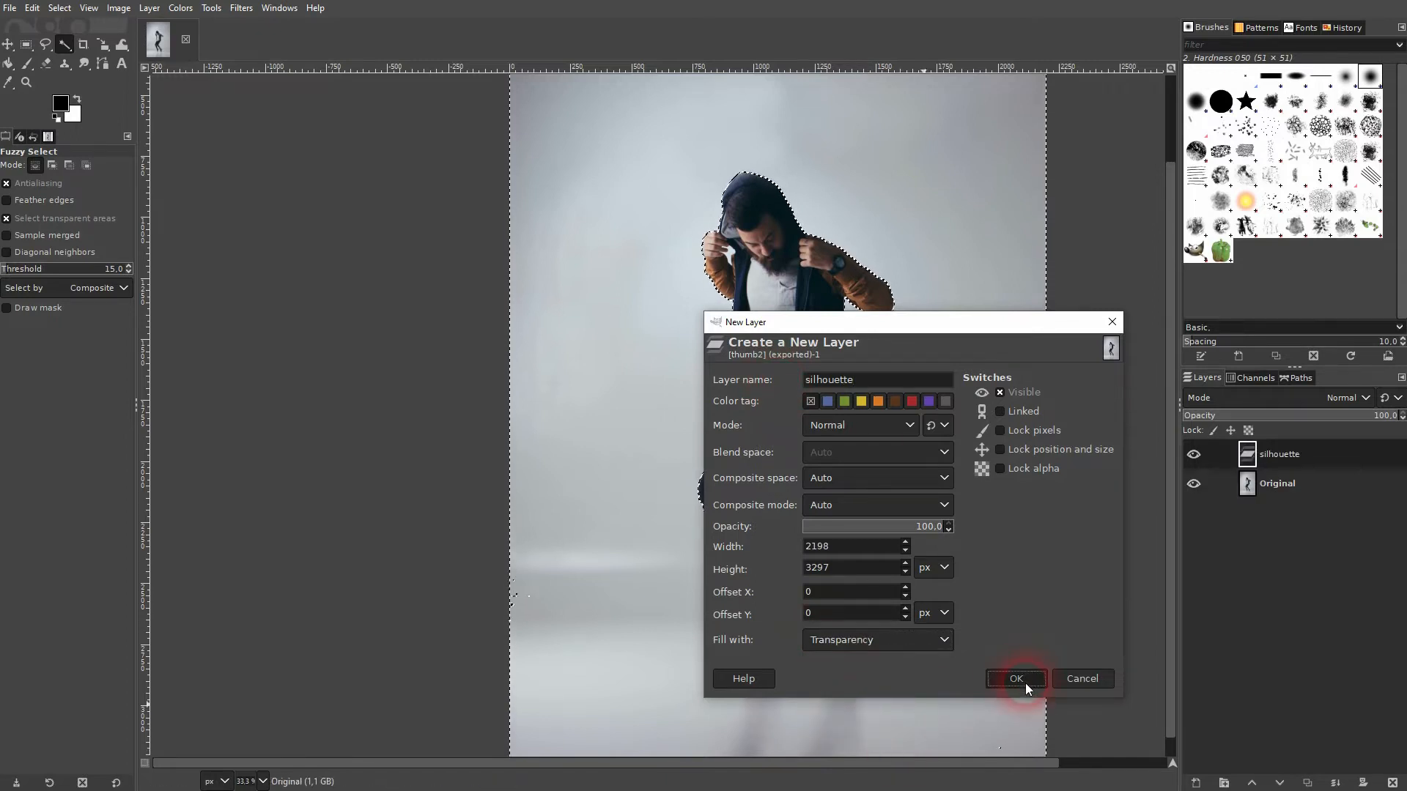
pyautogui.click(1014, 678)
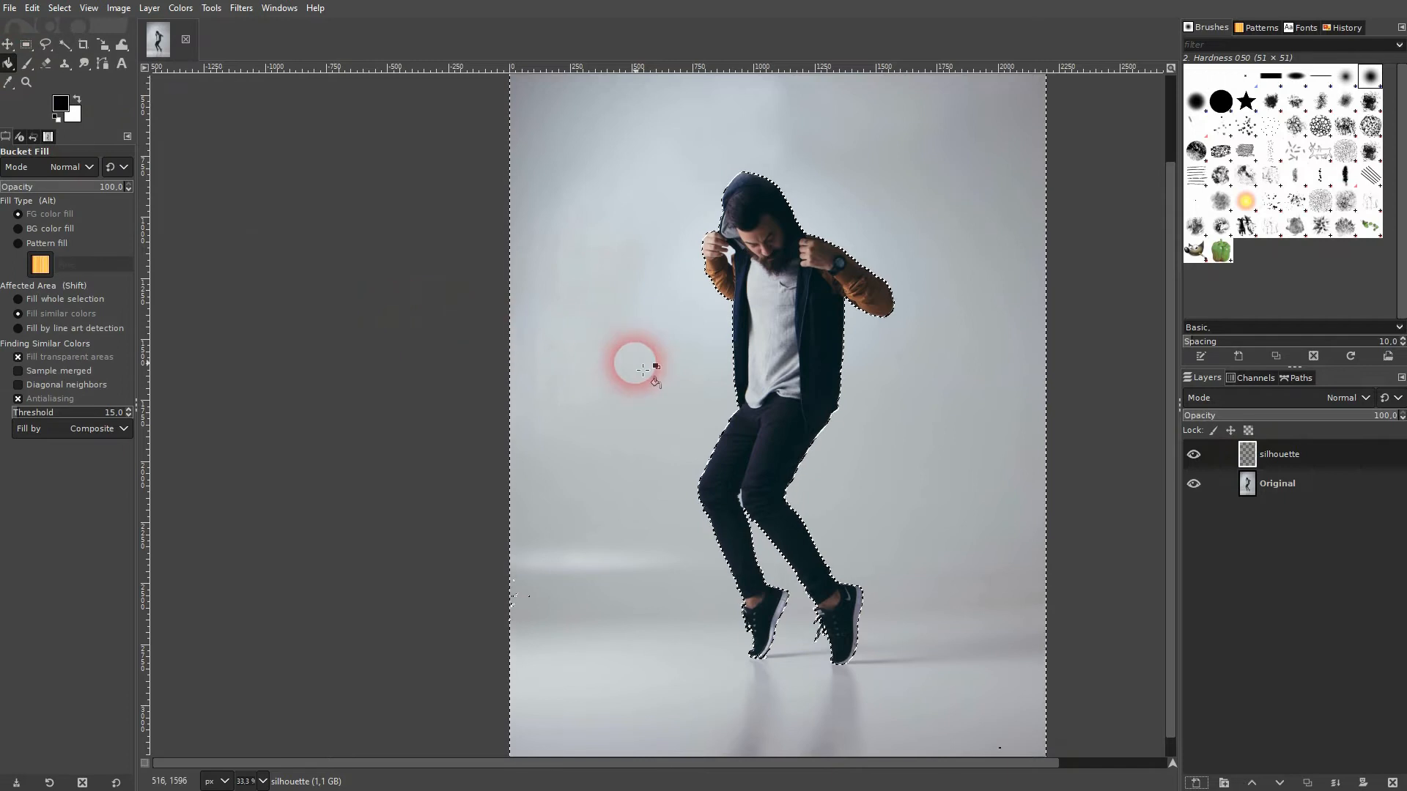
# Invert the selection onto the man and bucket-fill his figure with black
pyautogui.click(642, 369)
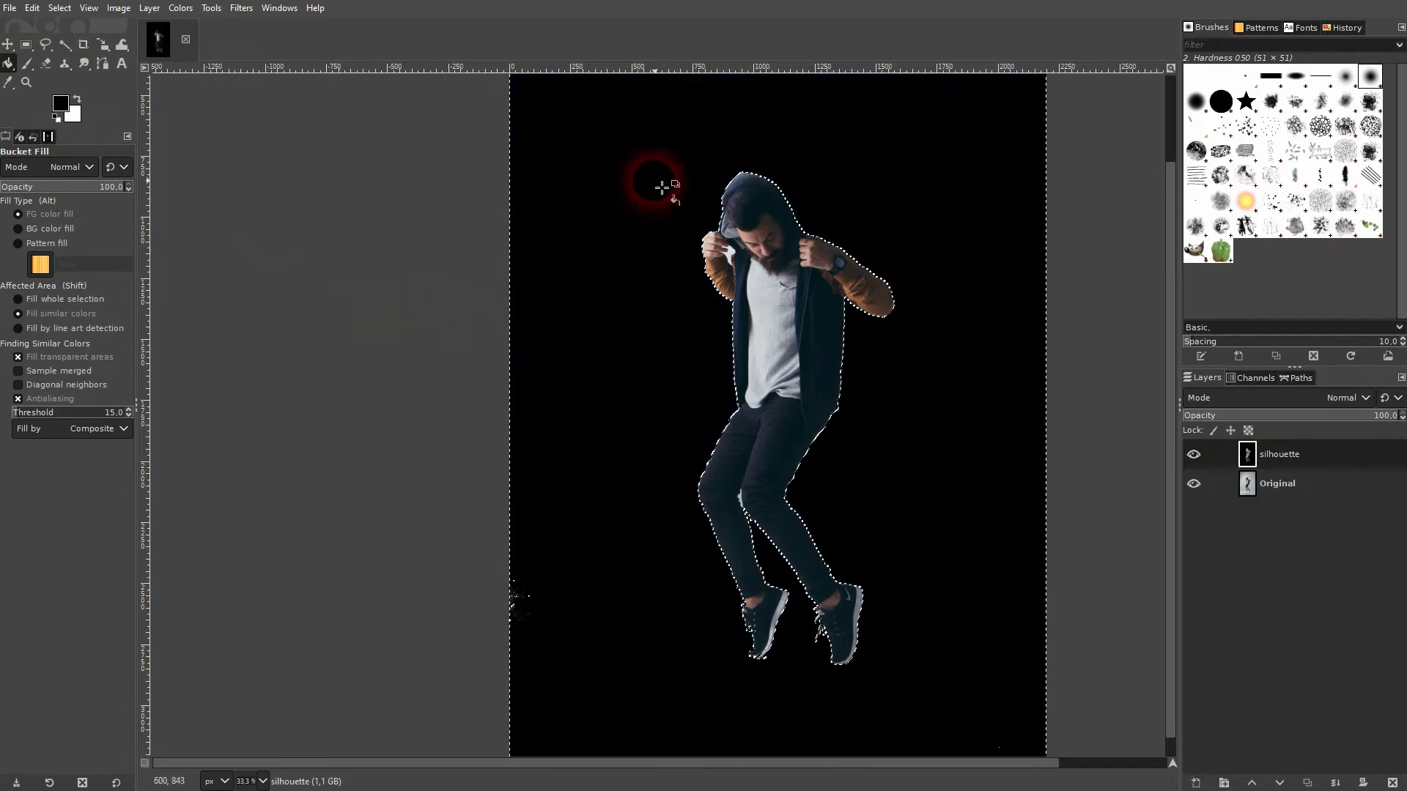
pyautogui.moveTo(782, 288)
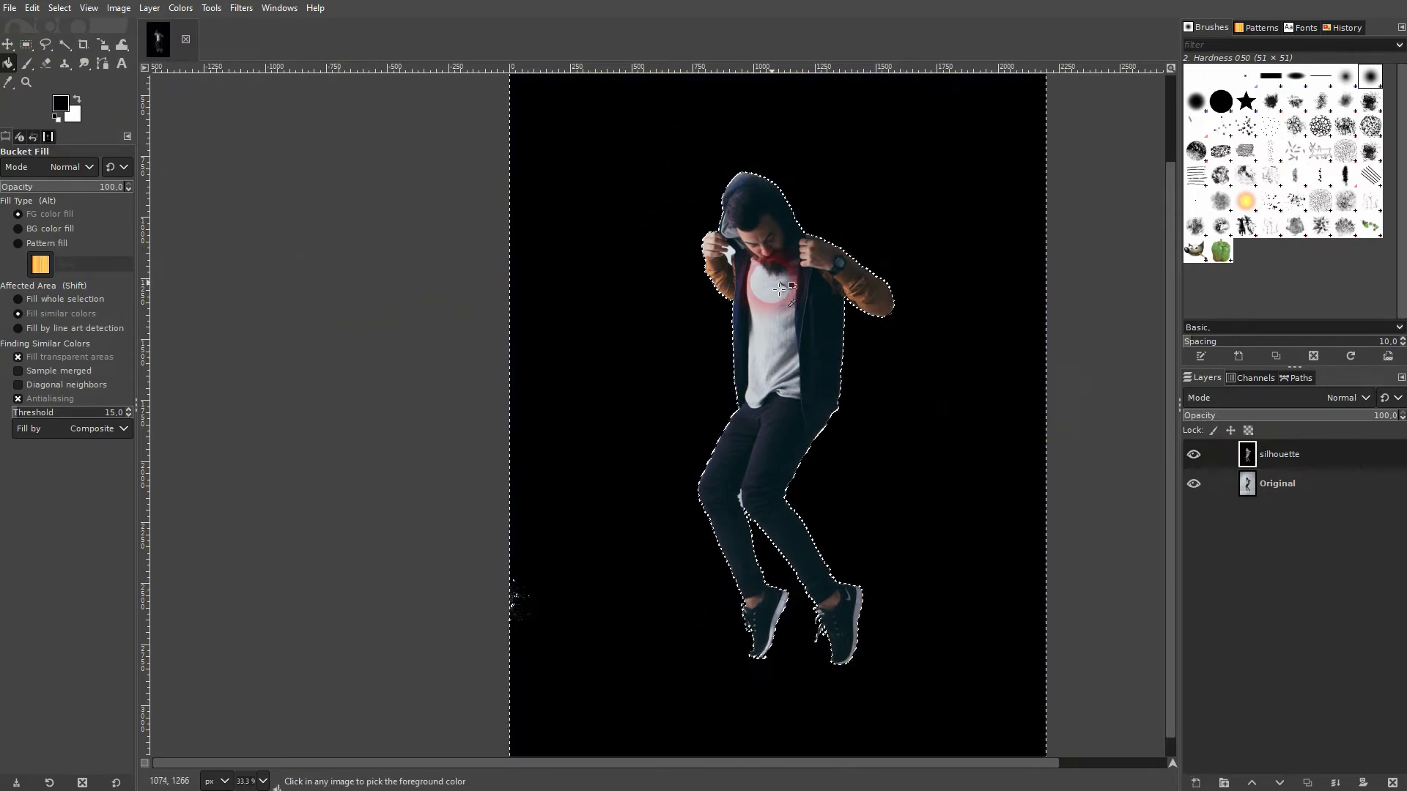
pyautogui.click(59, 8)
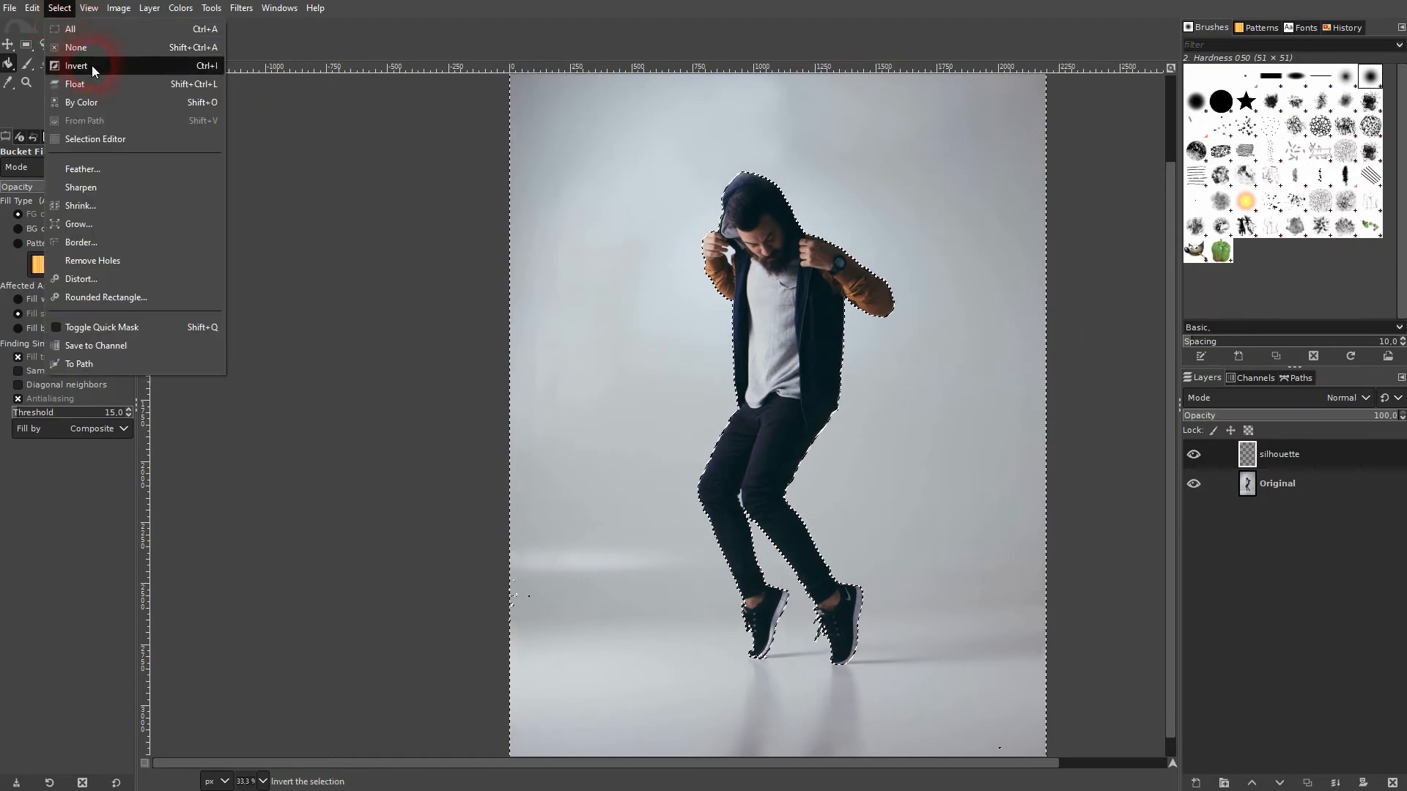
pyautogui.click(77, 66)
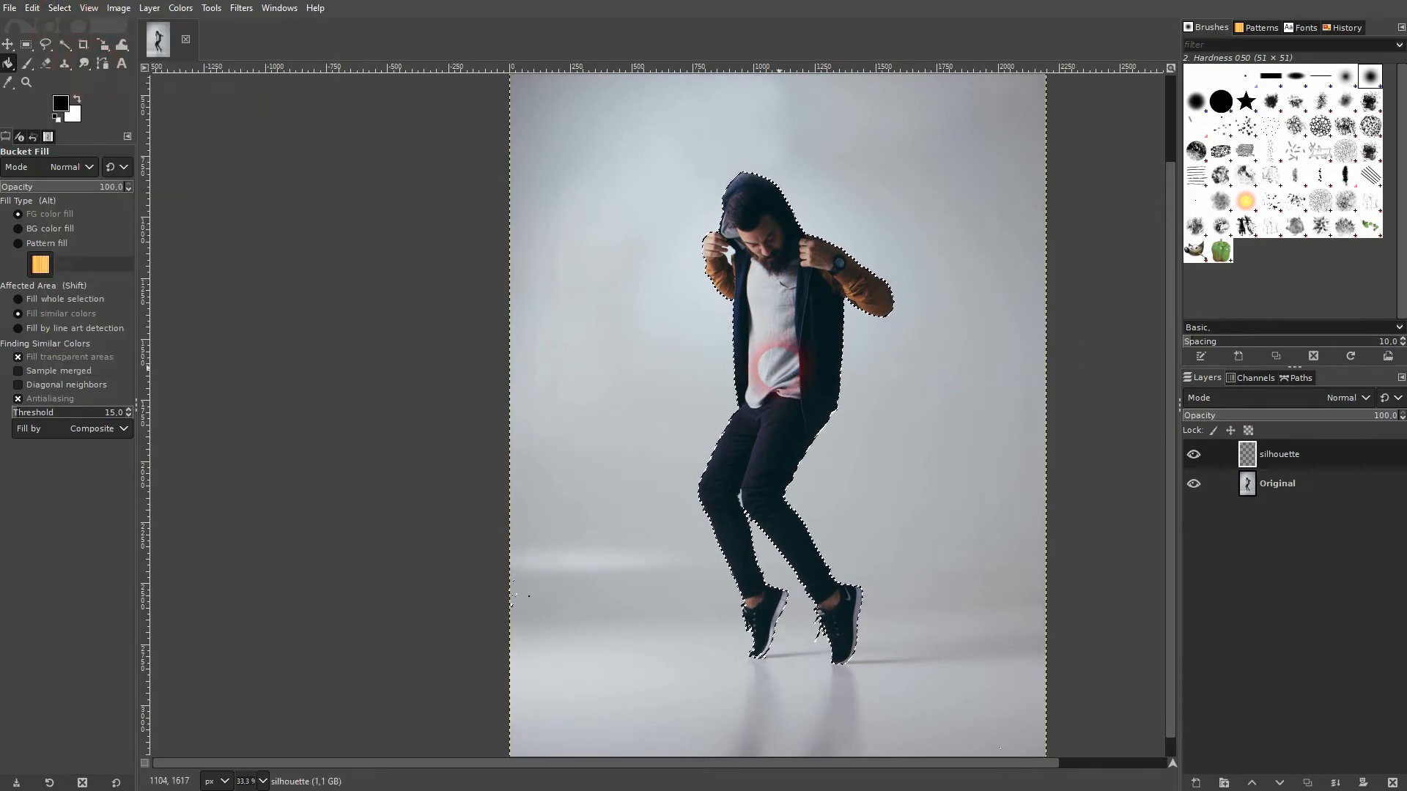
pyautogui.click(810, 326)
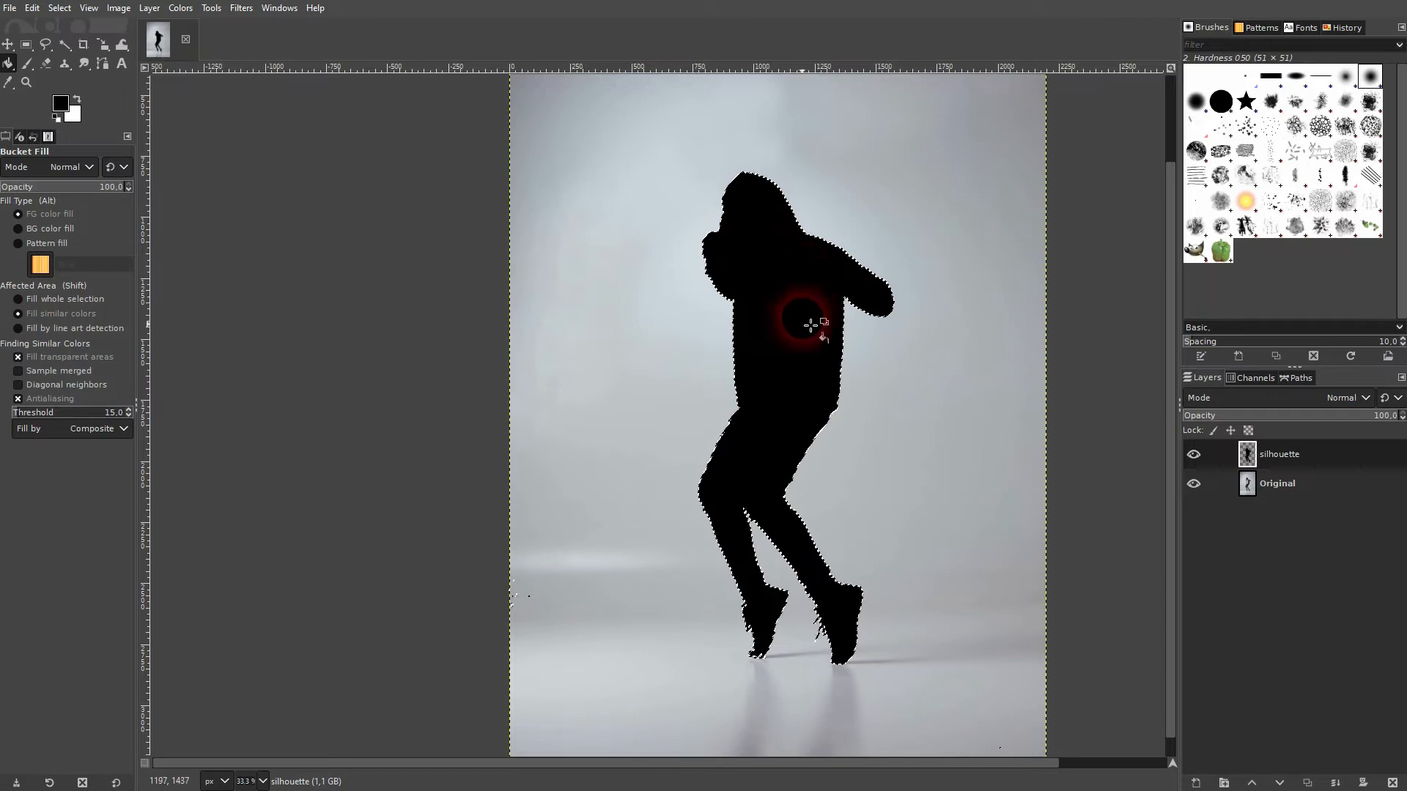
pyautogui.moveTo(980, 397)
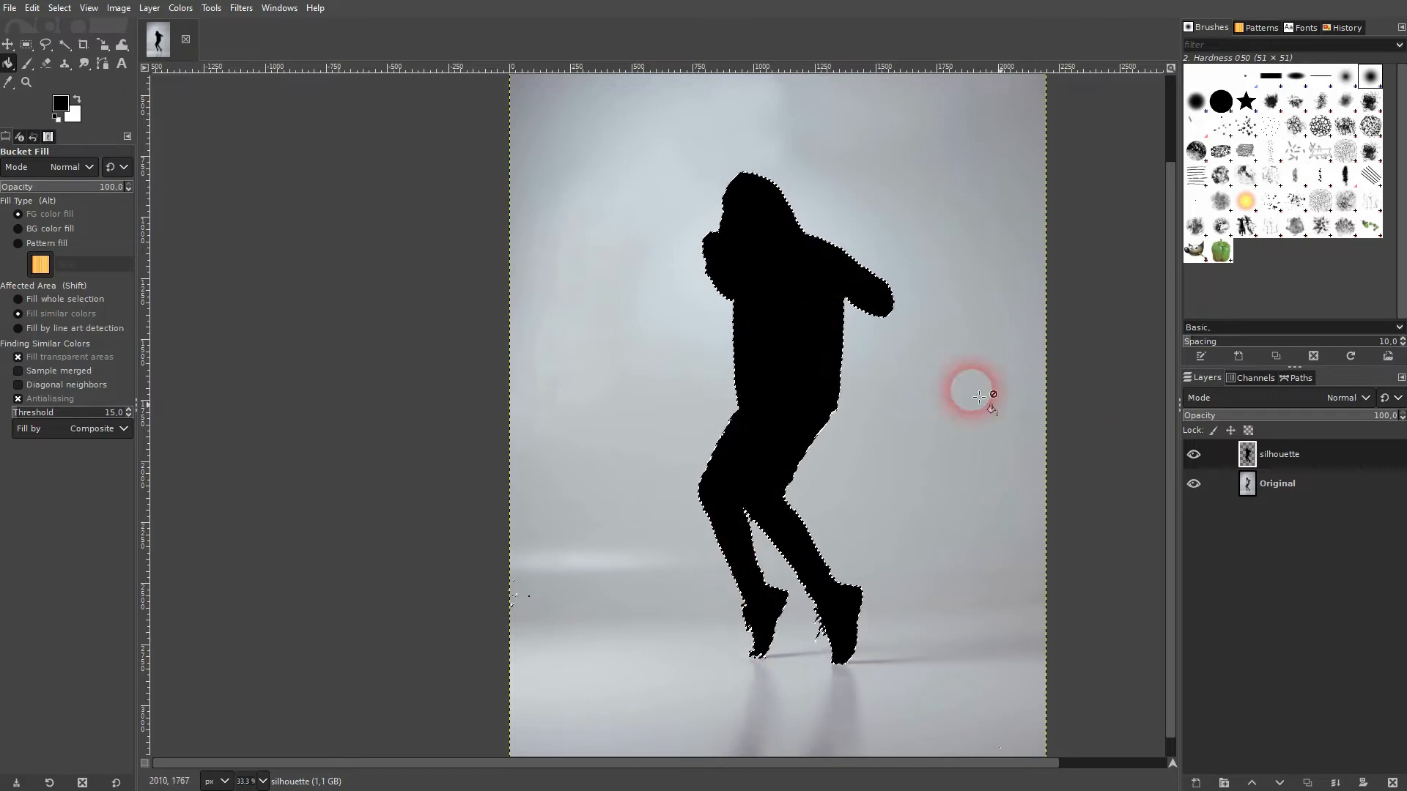
pyautogui.moveTo(740, 269)
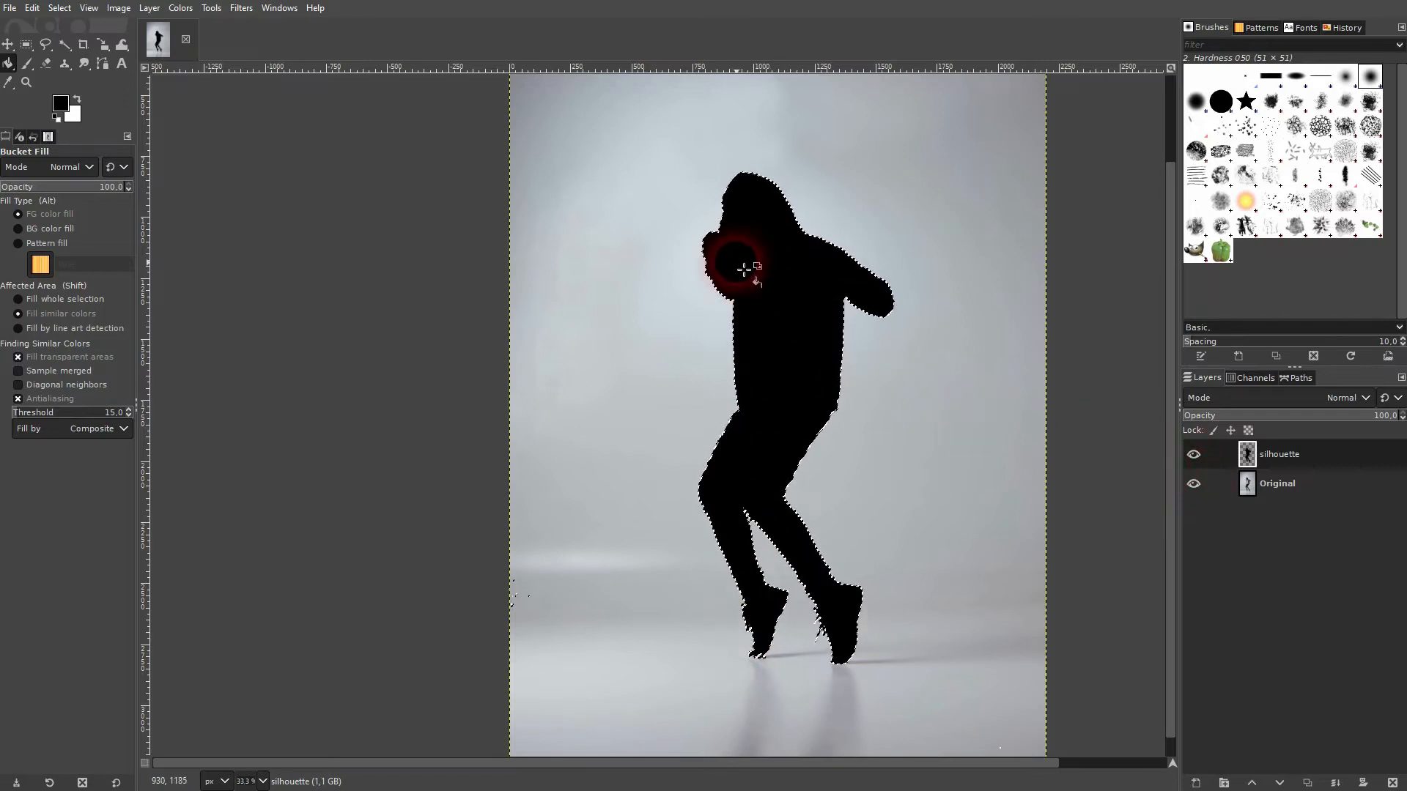
# Toggle the silhouette layer to compare with the photo, then clear the selection
pyautogui.click(1195, 454)
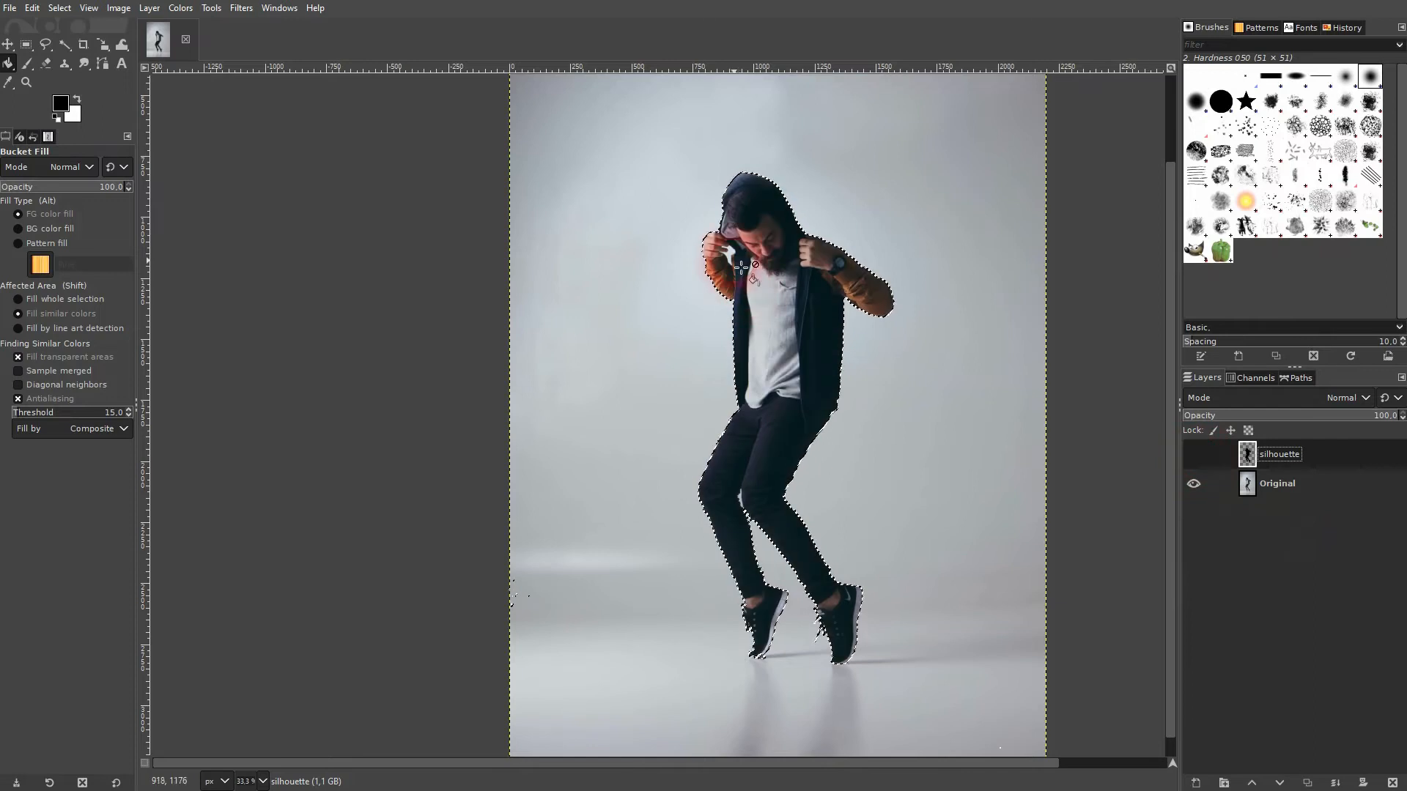
pyautogui.click(1193, 454)
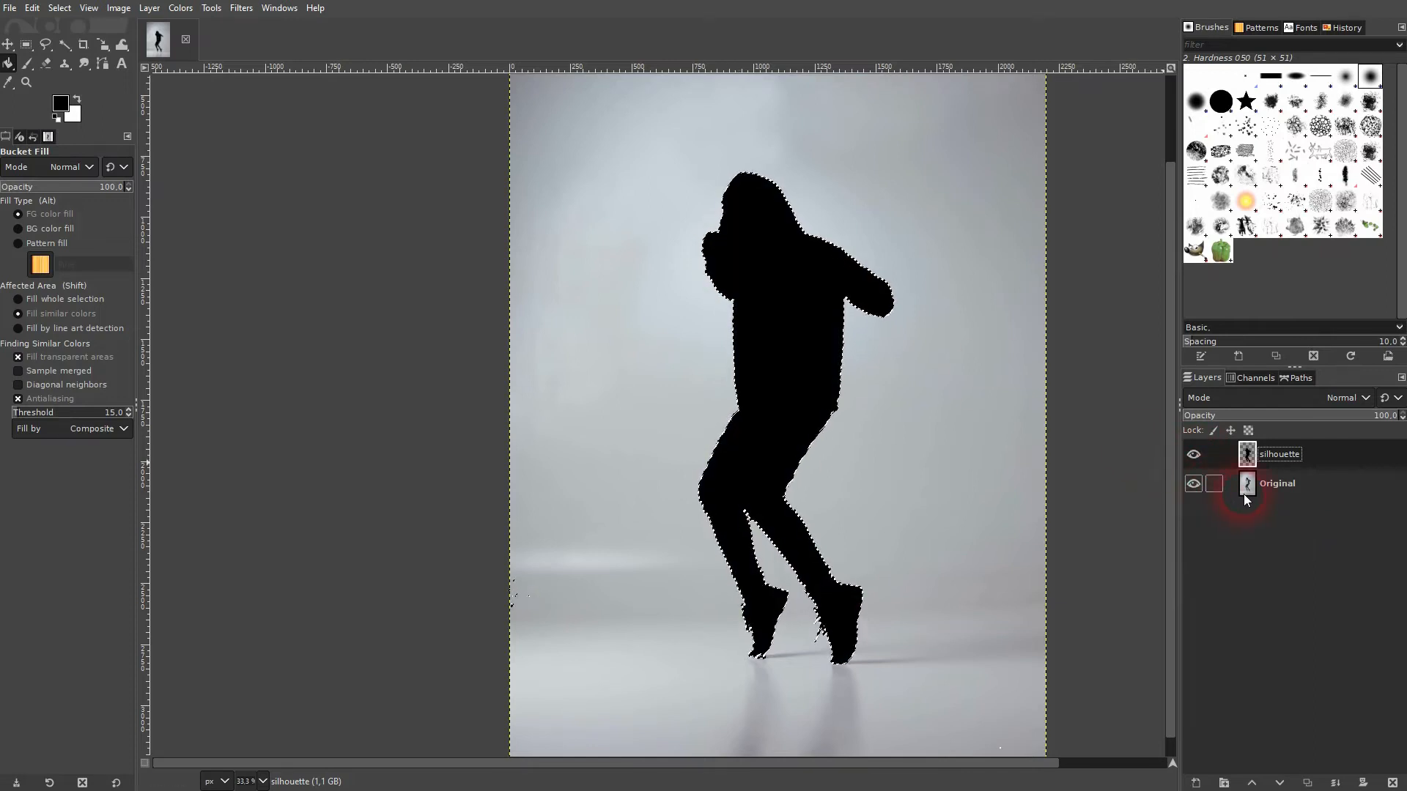
pyautogui.click(58, 9)
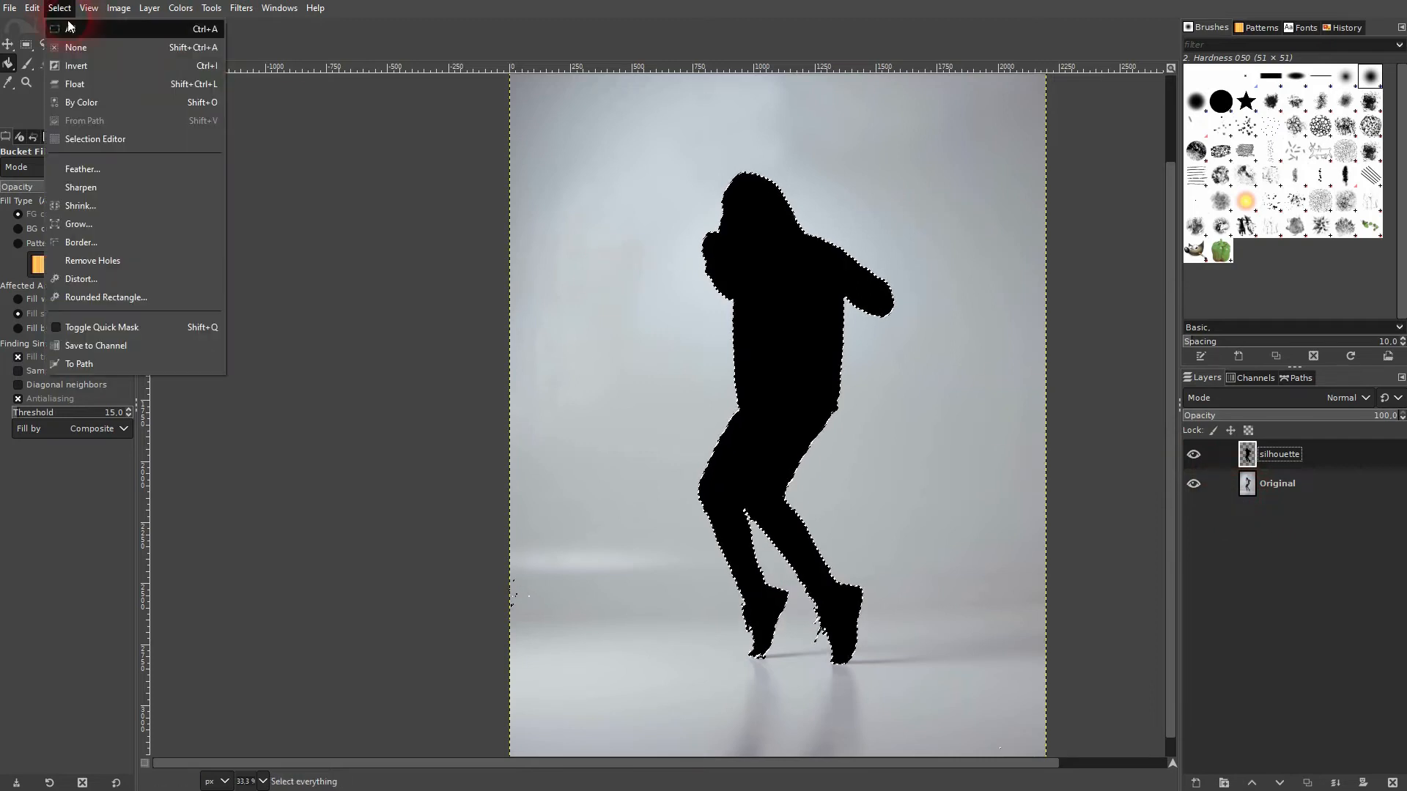
pyautogui.click(75, 47)
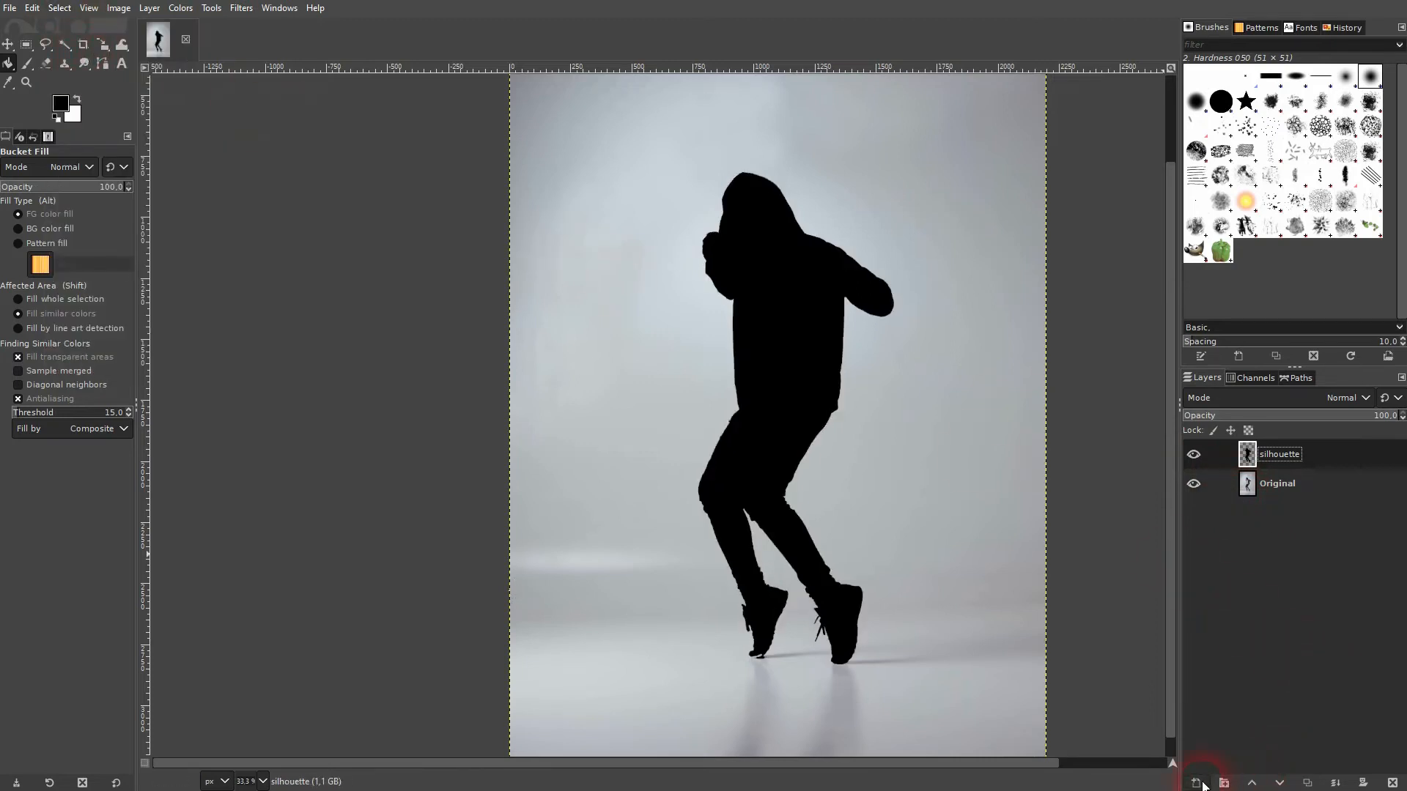
# Add a layer below and fill the gap at the left shoe's toe with black
pyautogui.click(1199, 783)
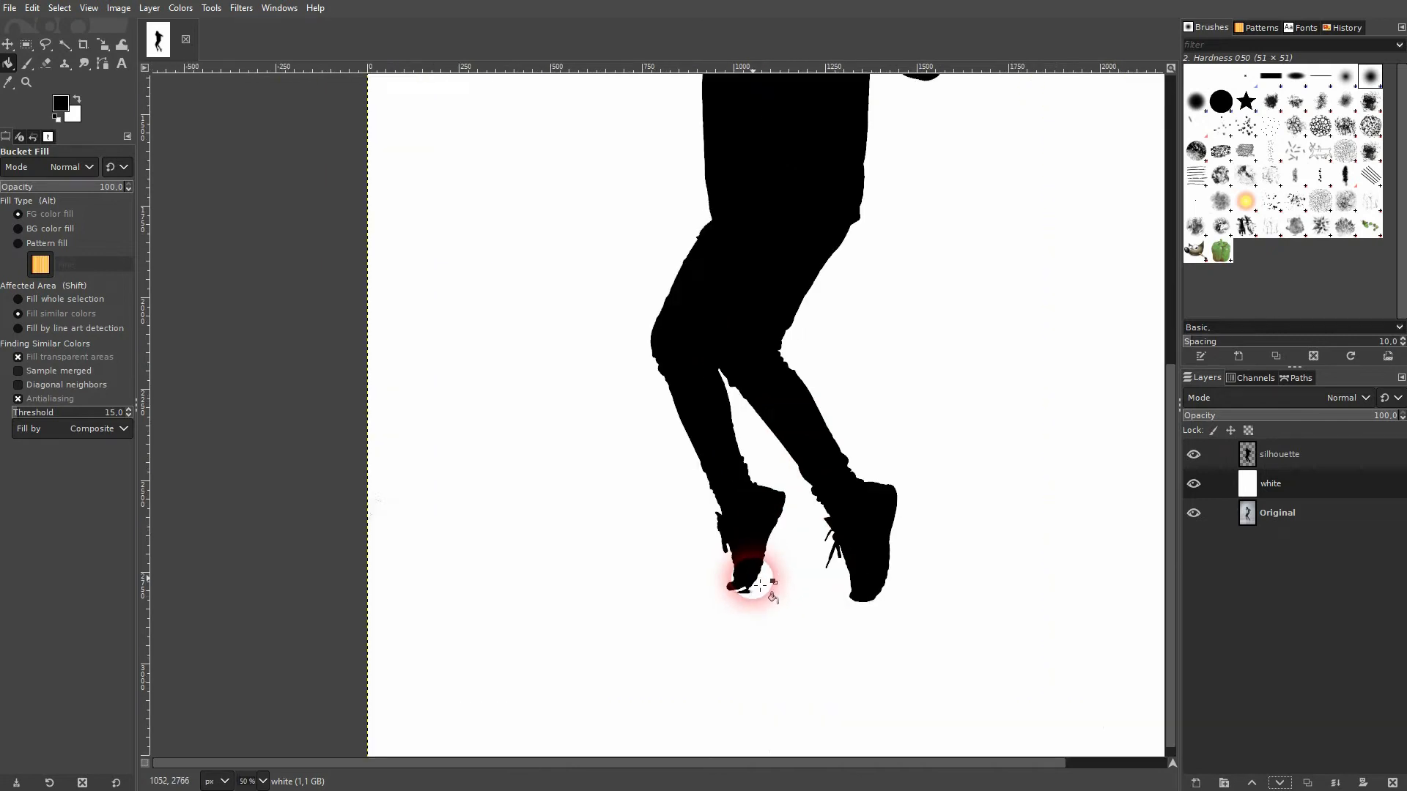
pyautogui.click(1278, 454)
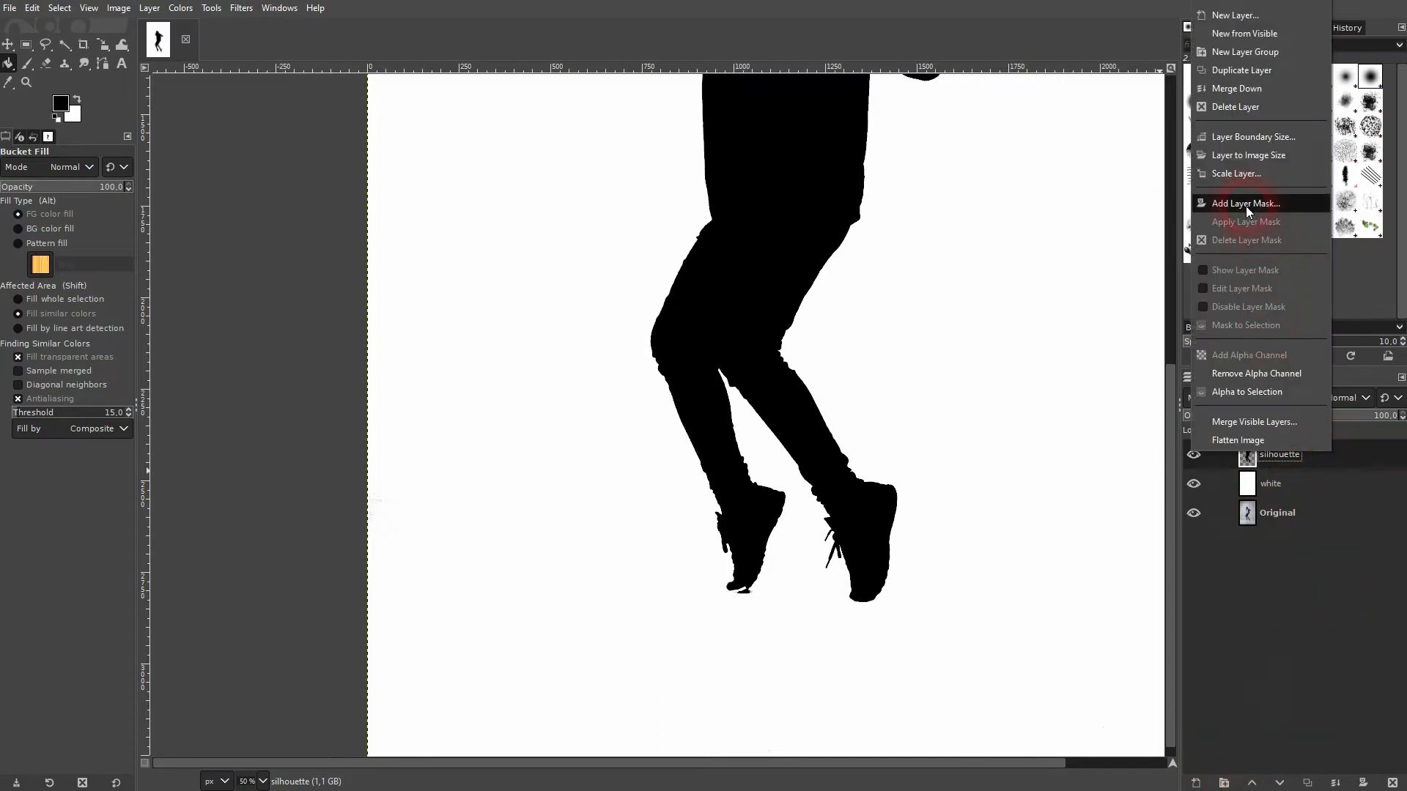
# Add a fully opaque white mask to the silhouette layer and pick the Paintbrush
pyautogui.click(1245, 202)
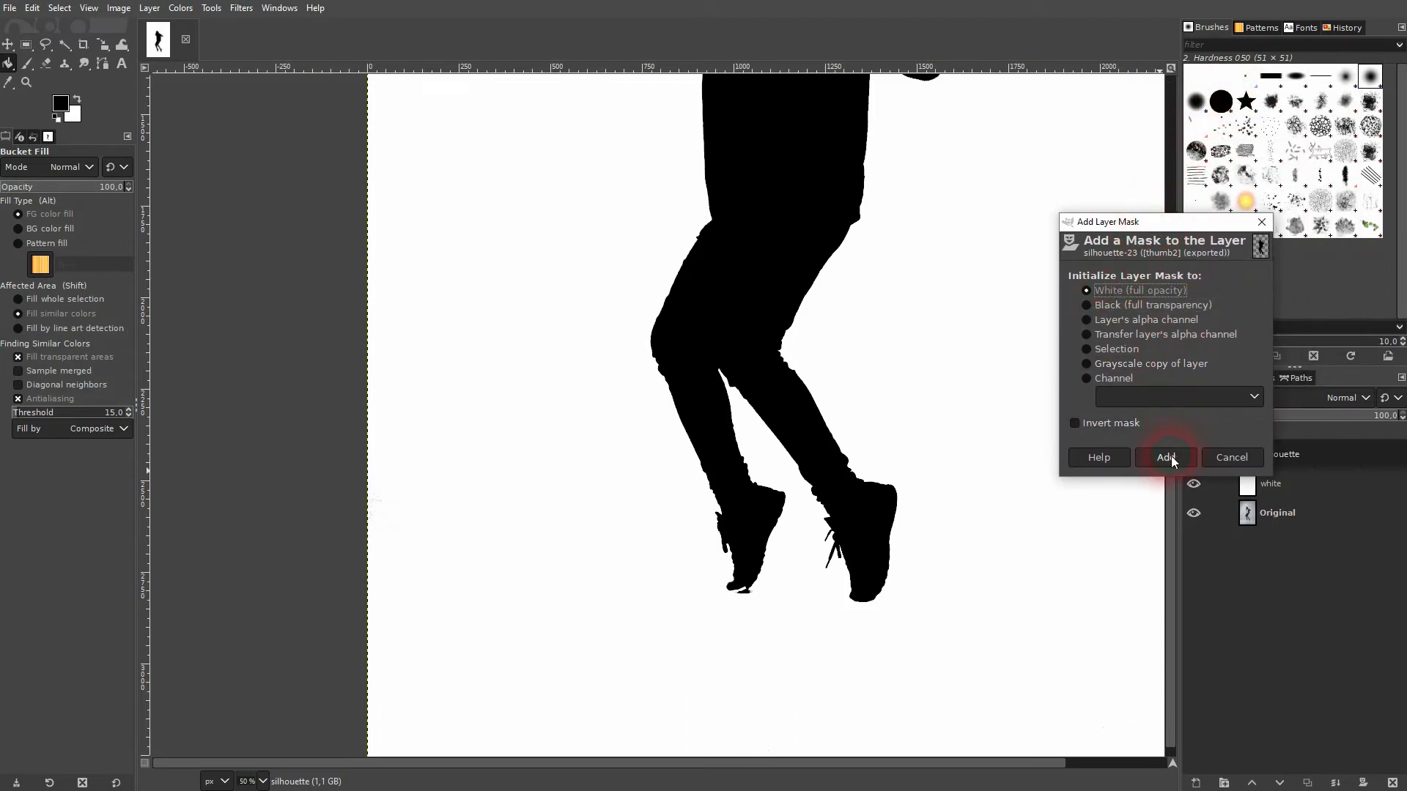
pyautogui.click(1166, 457)
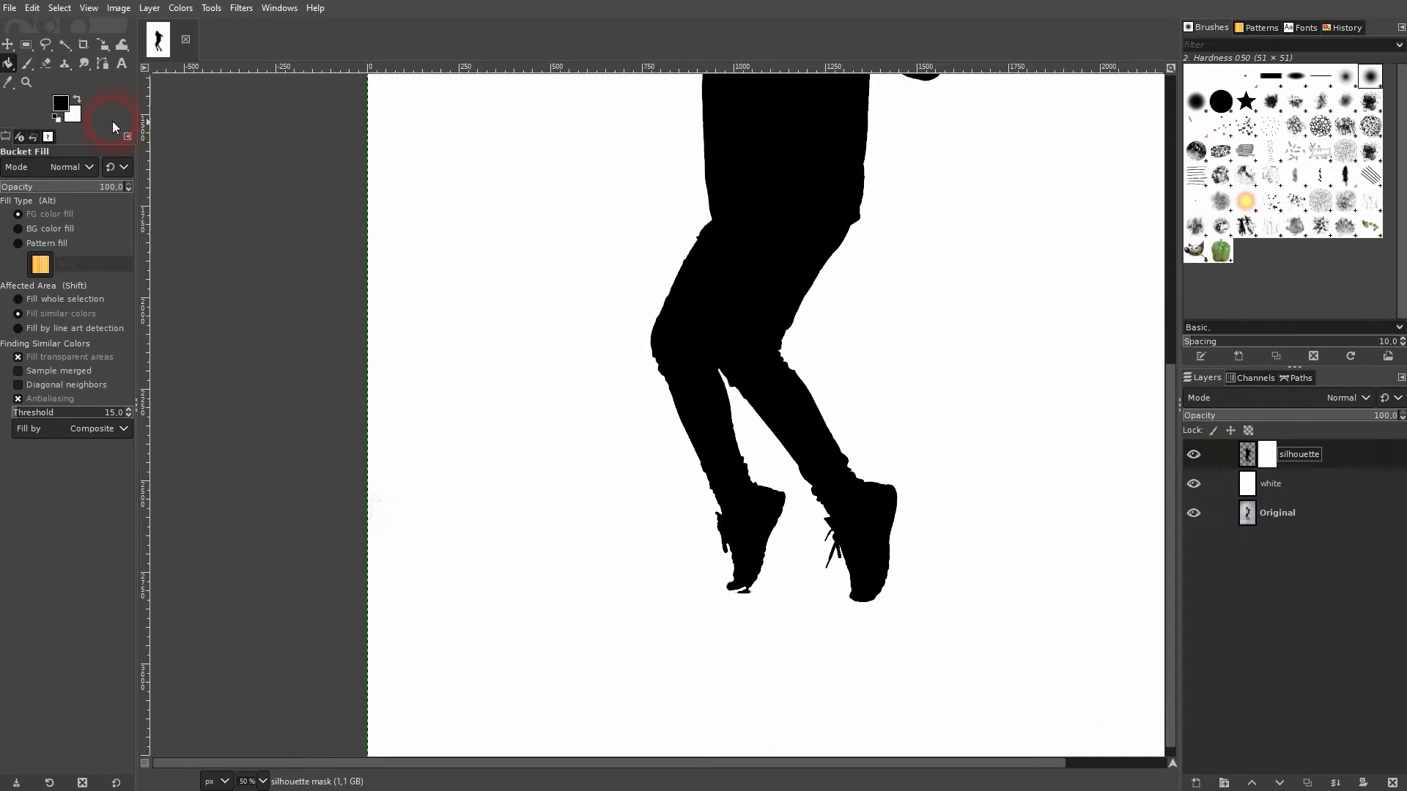
pyautogui.click(26, 63)
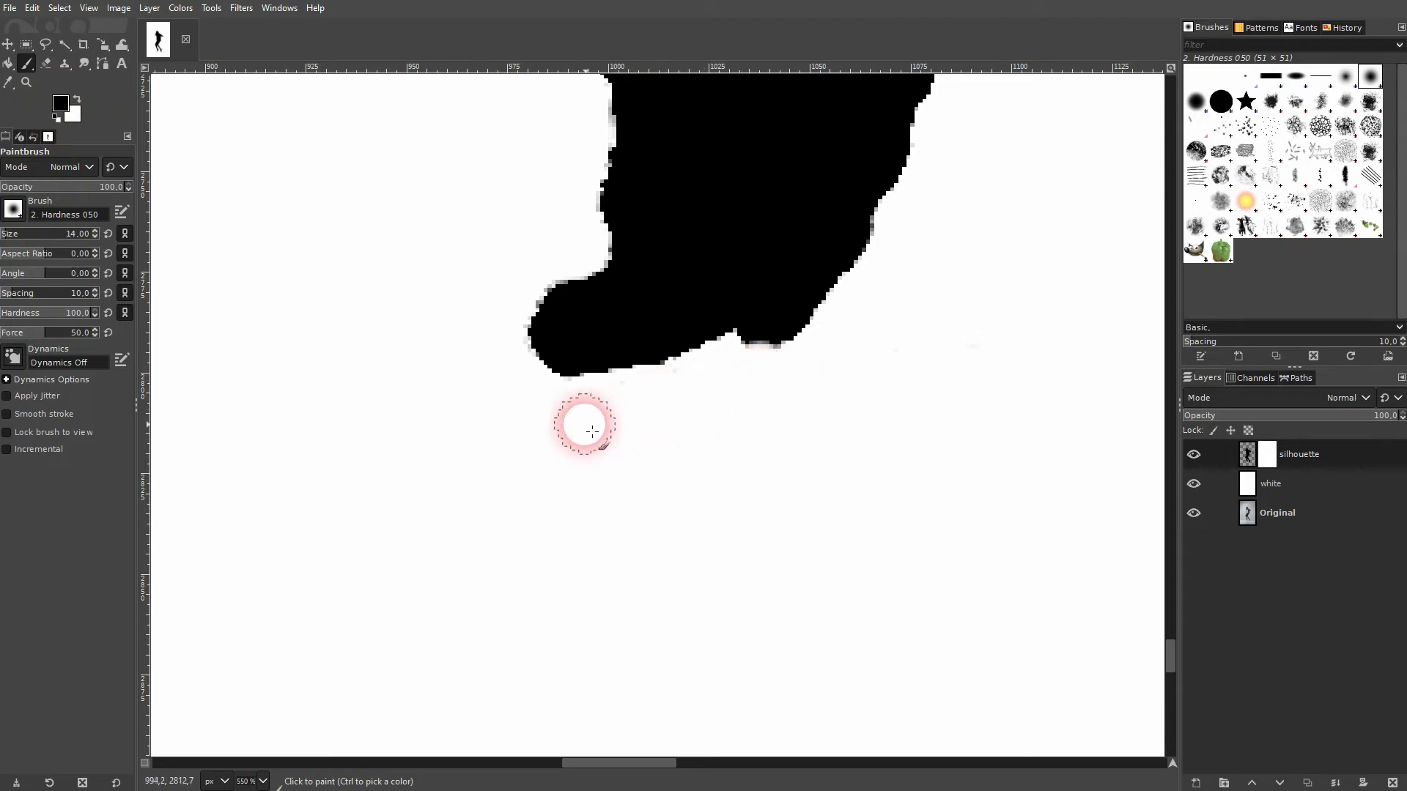
pyautogui.moveTo(950, 381)
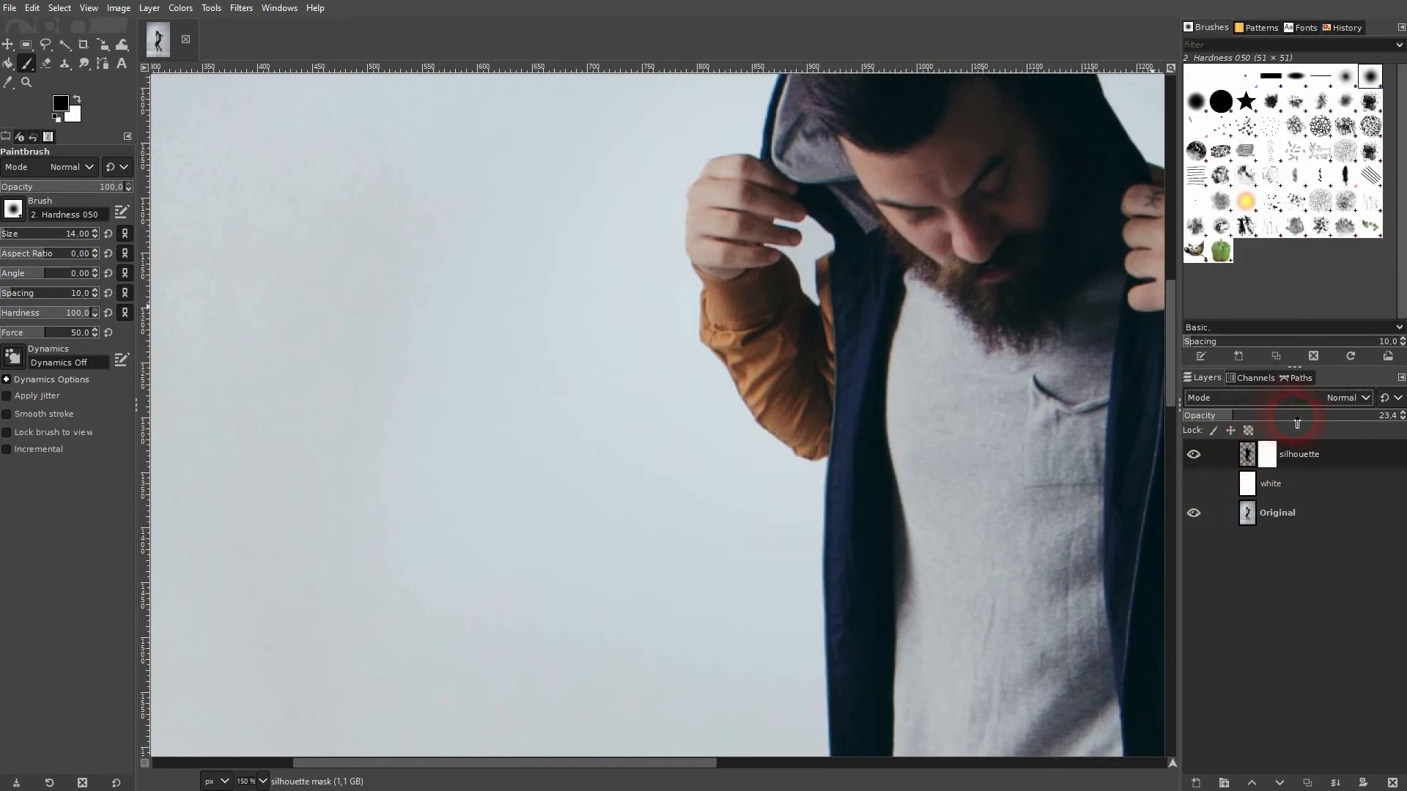
# Lower the silhouette's opacity and paint the mask to clean the gap between hand and hood
pyautogui.moveTo(1297, 415); pyautogui.dragTo(1336, 414)
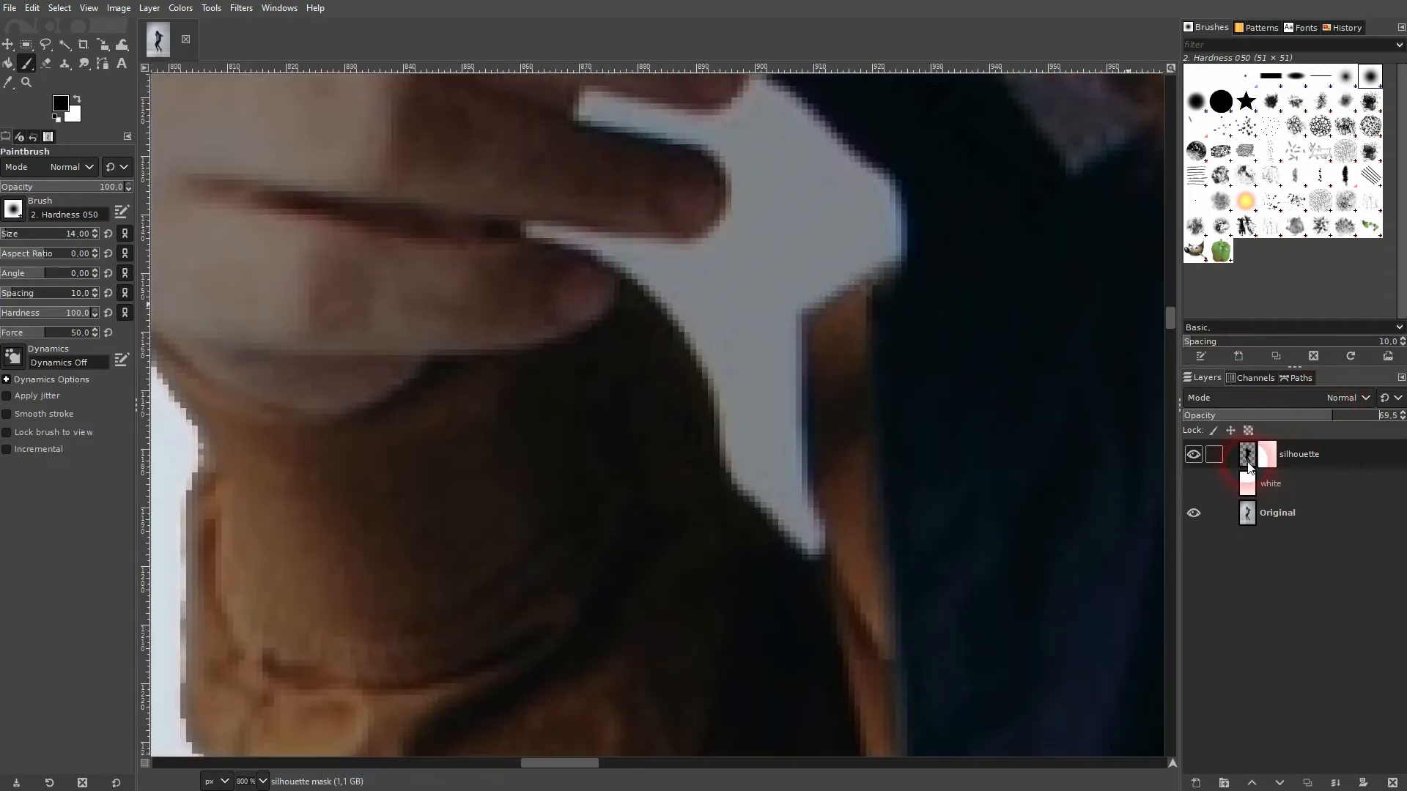
pyautogui.click(817, 255)
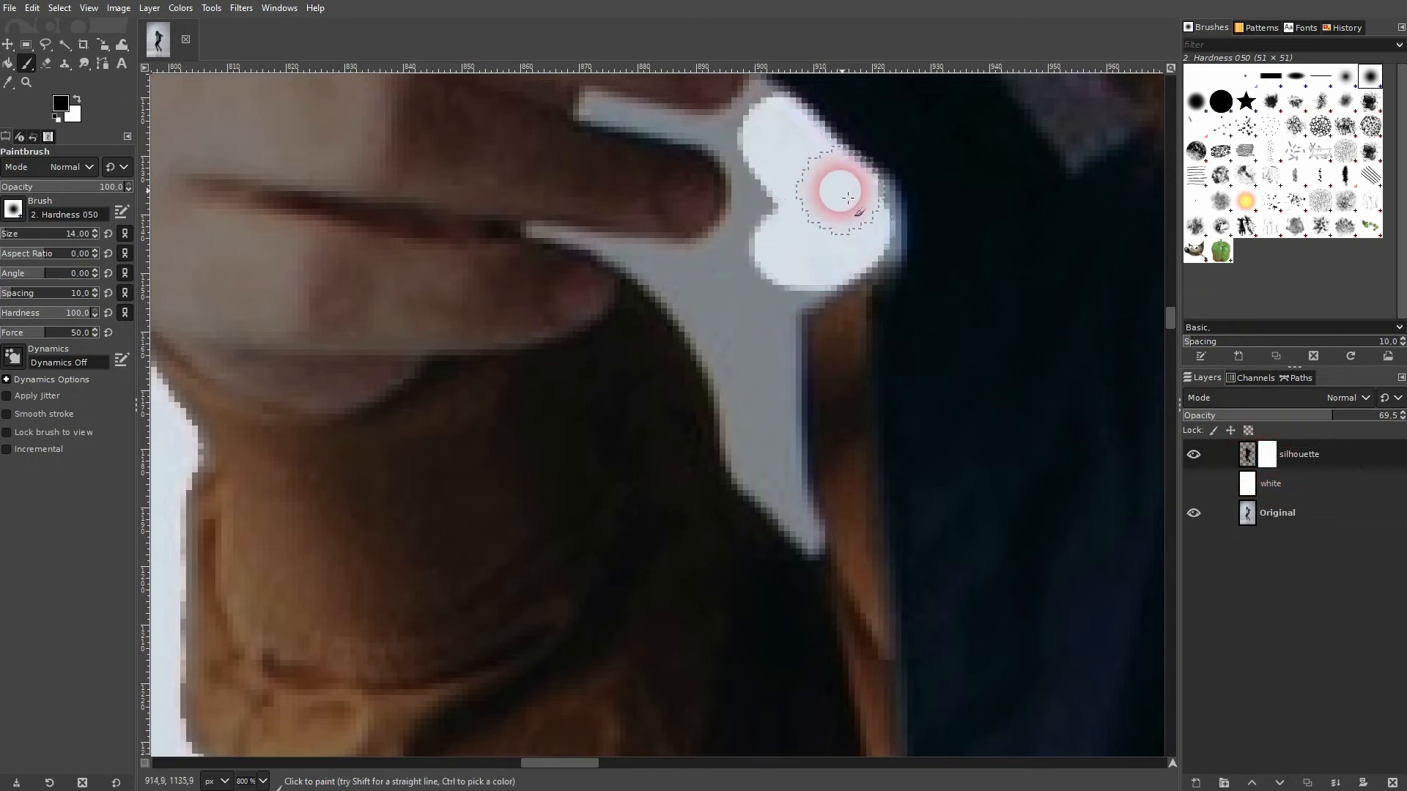
pyautogui.moveTo(844, 195); pyautogui.dragTo(766, 343)
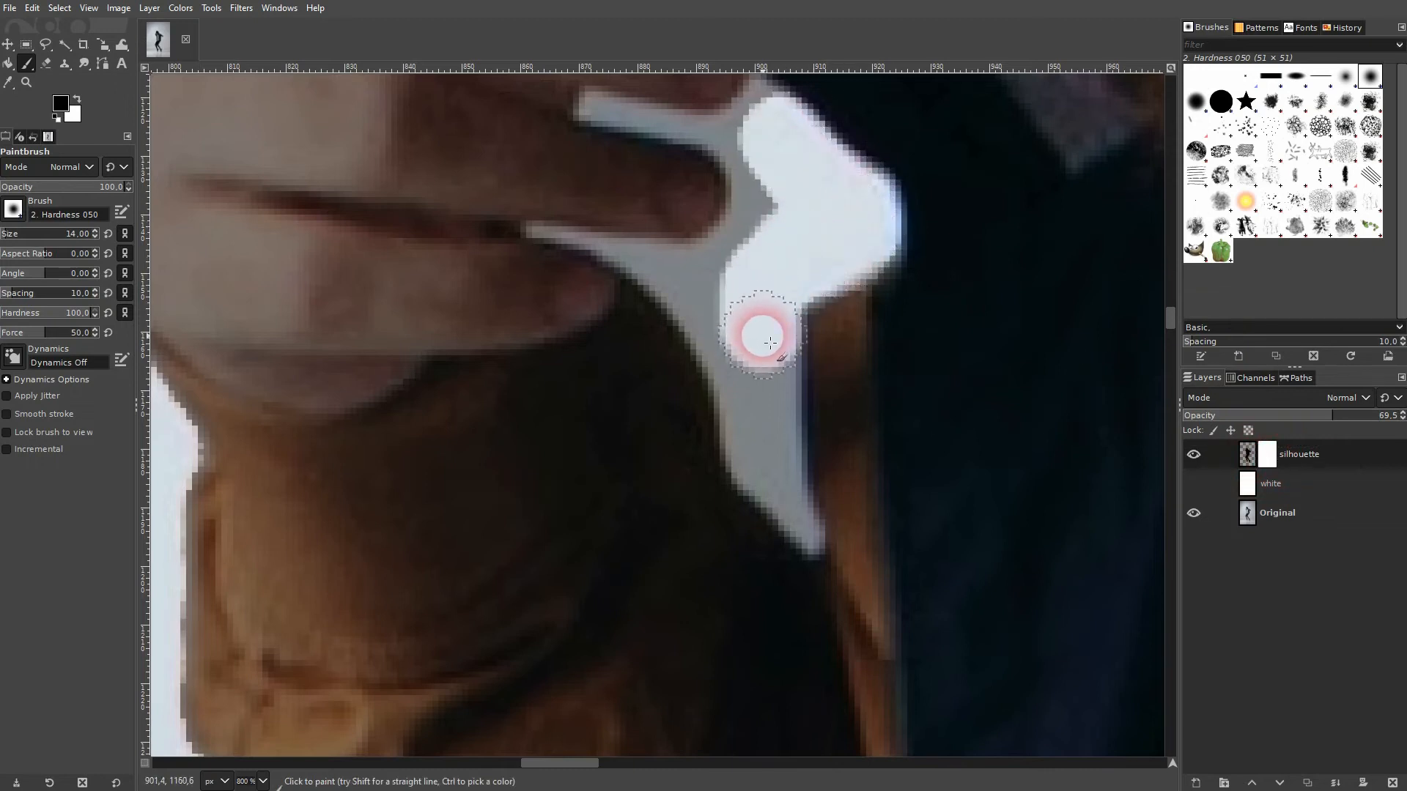
pyautogui.moveTo(767, 342); pyautogui.dragTo(785, 503)
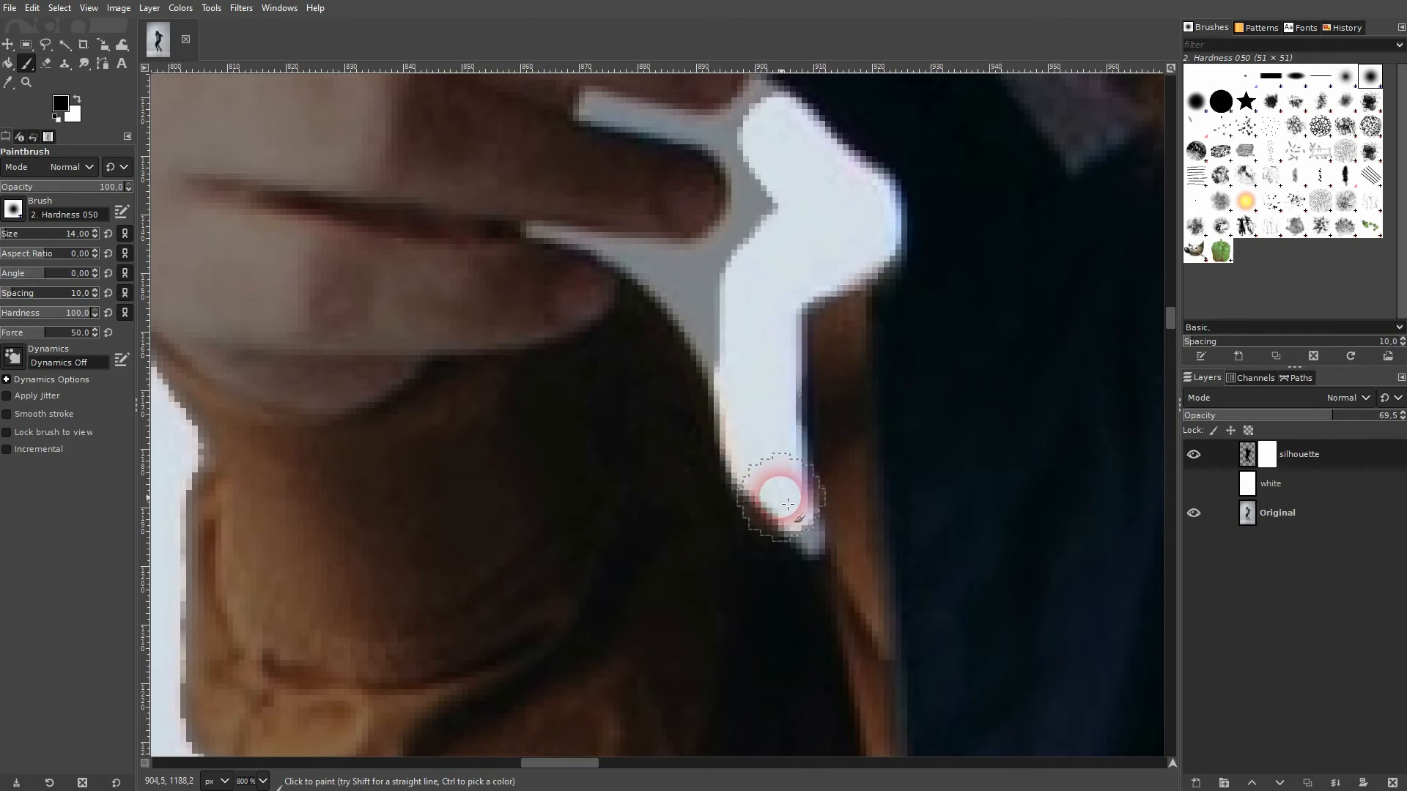
pyautogui.moveTo(788, 502); pyautogui.dragTo(718, 293)
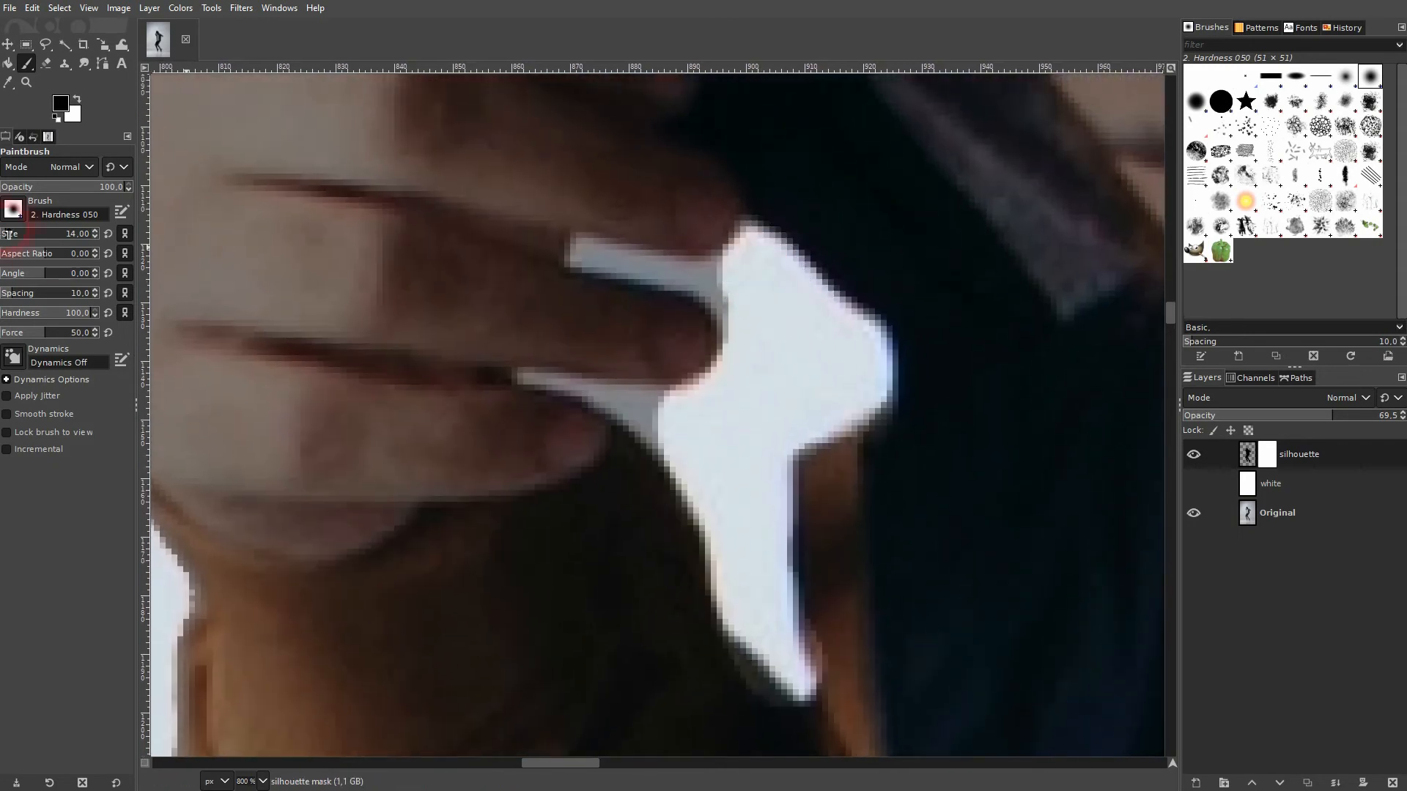
# With a smaller brush, refine the mask along the fingertips and between the fingers
pyautogui.click(76, 233)
pyautogui.write('5')
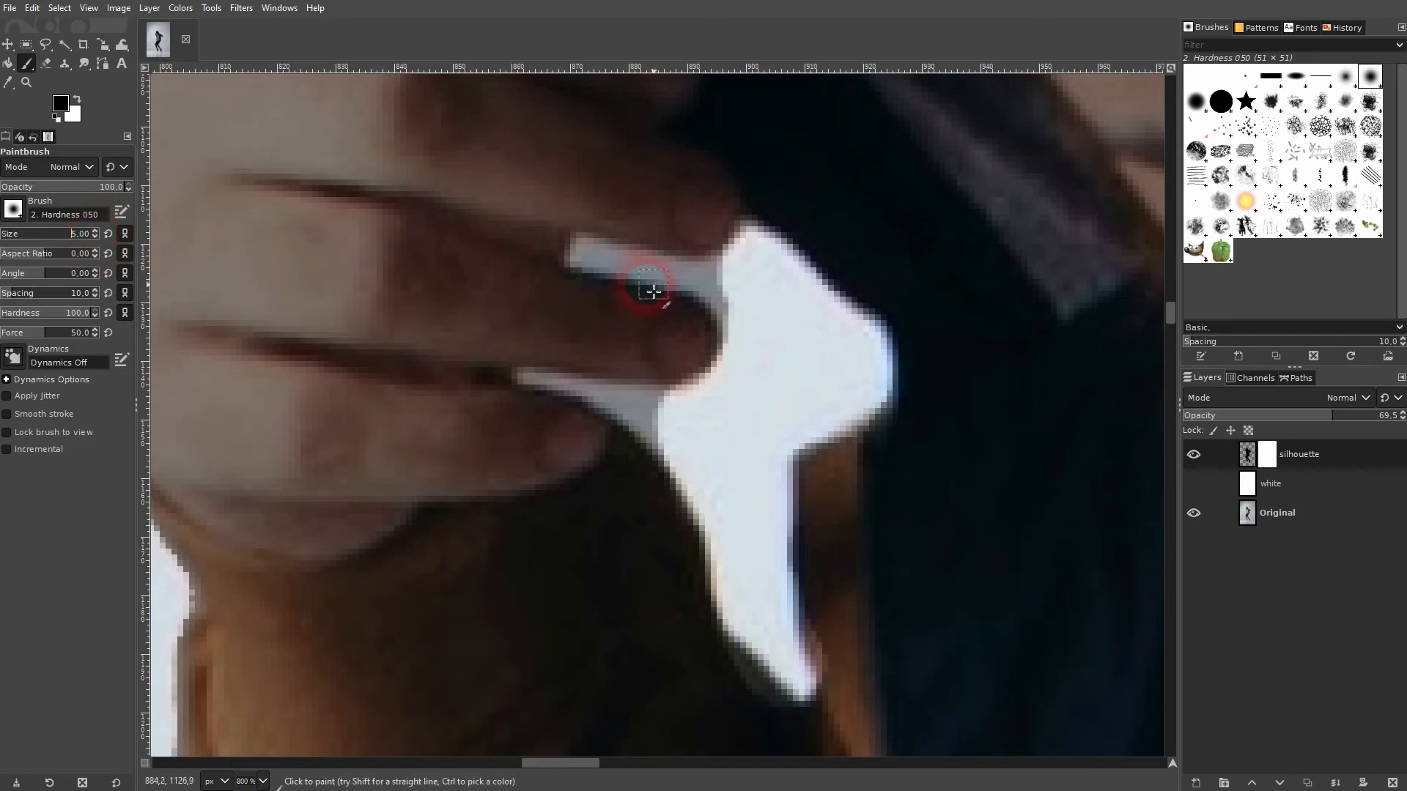
pyautogui.moveTo(654, 288); pyautogui.dragTo(593, 258)
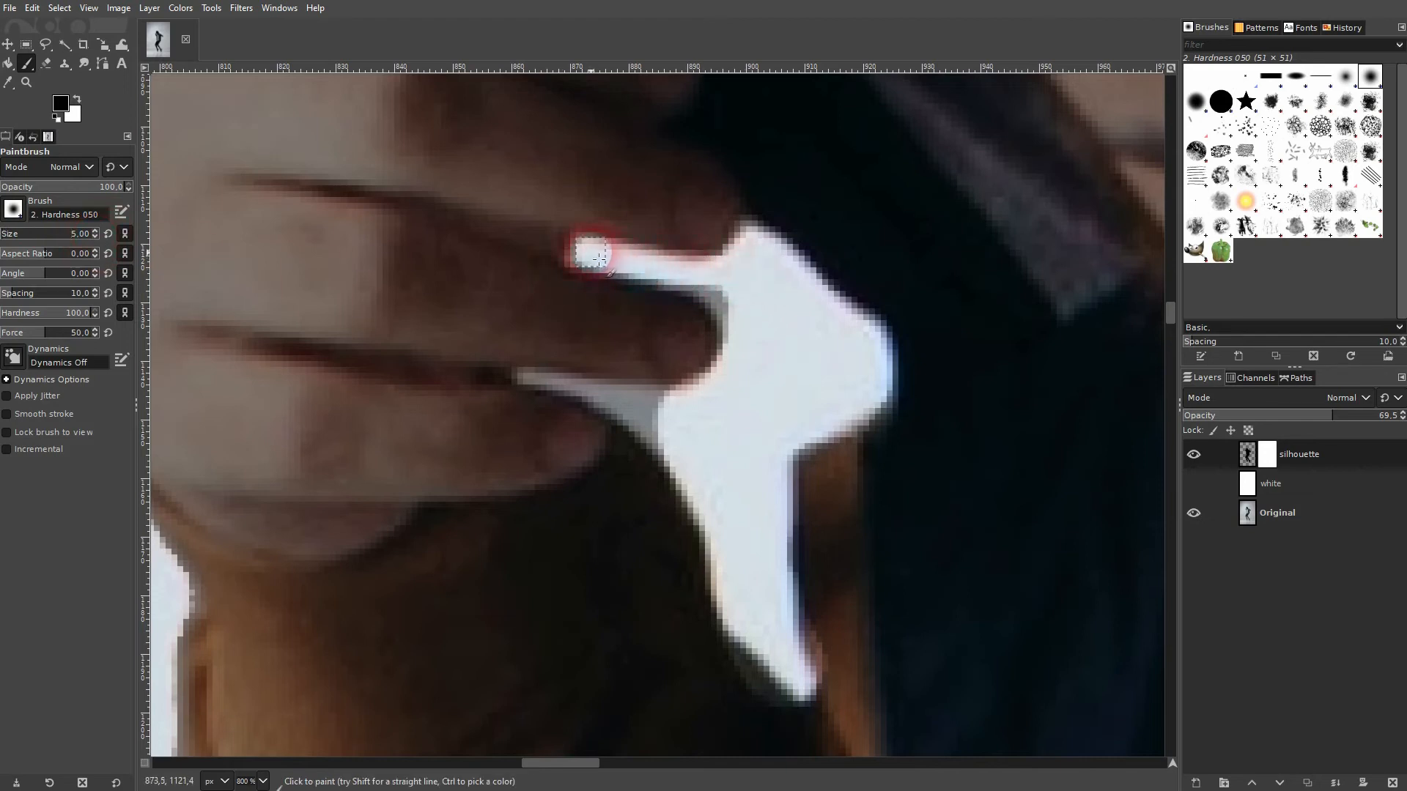
pyautogui.moveTo(595, 260); pyautogui.dragTo(740, 337)
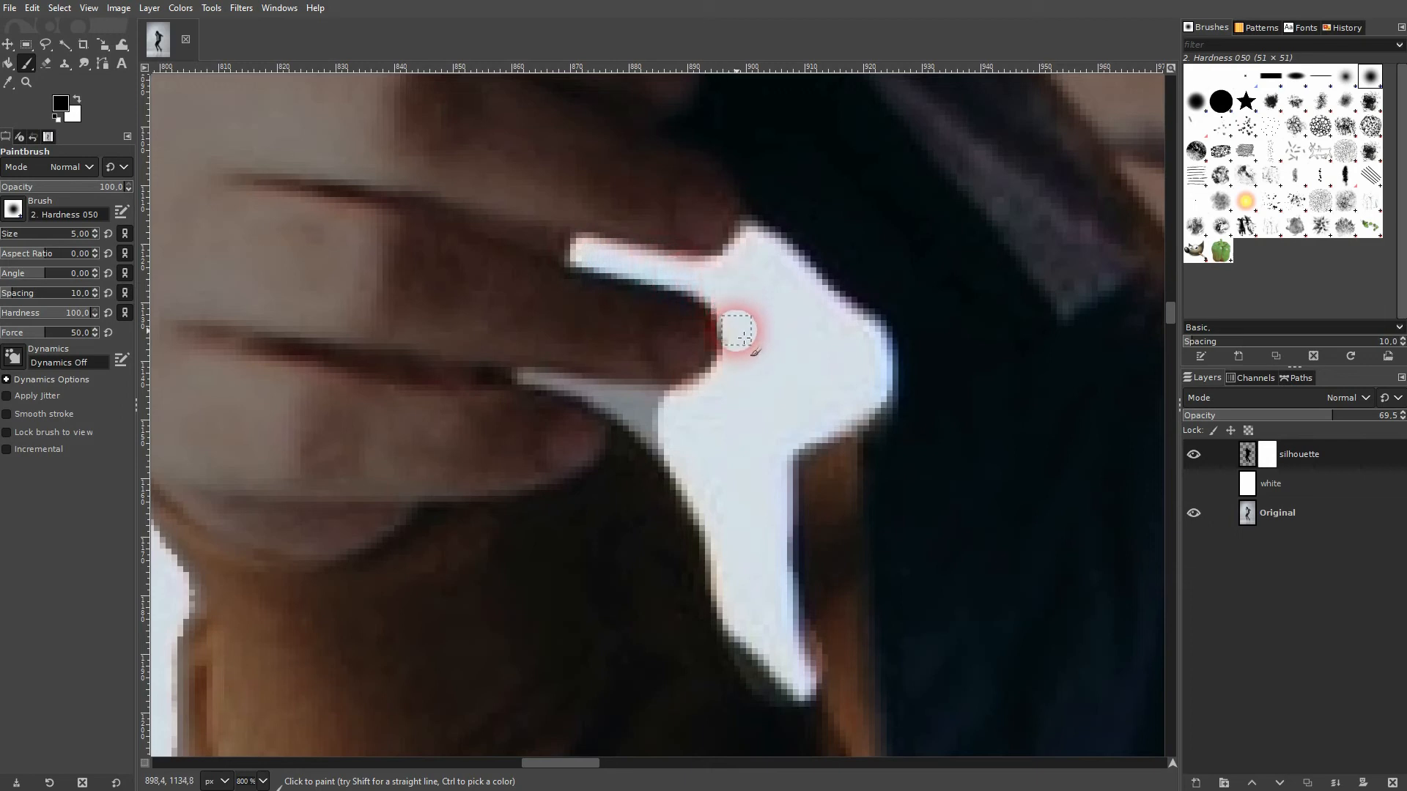
pyautogui.moveTo(740, 333); pyautogui.dragTo(592, 399)
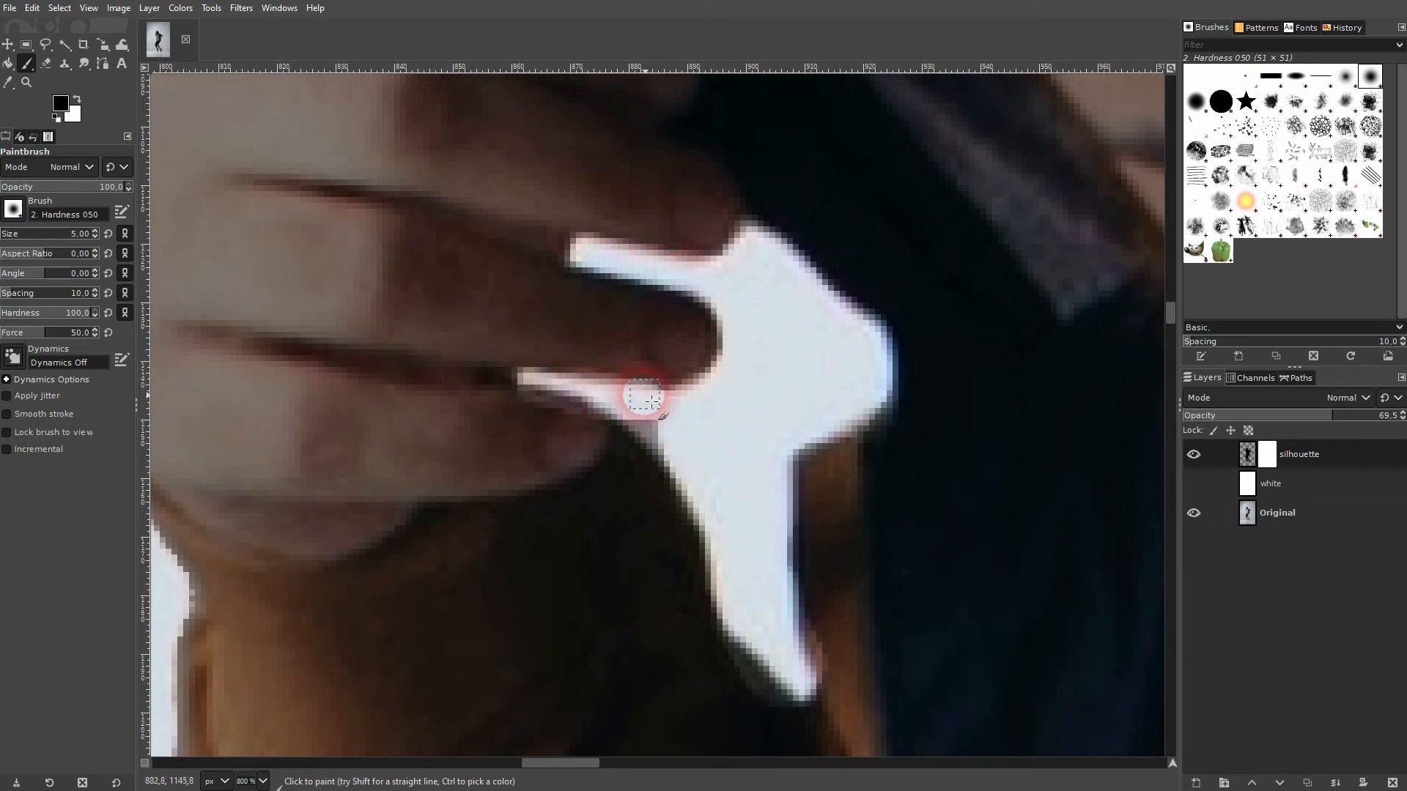
pyautogui.moveTo(642, 394); pyautogui.dragTo(705, 448)
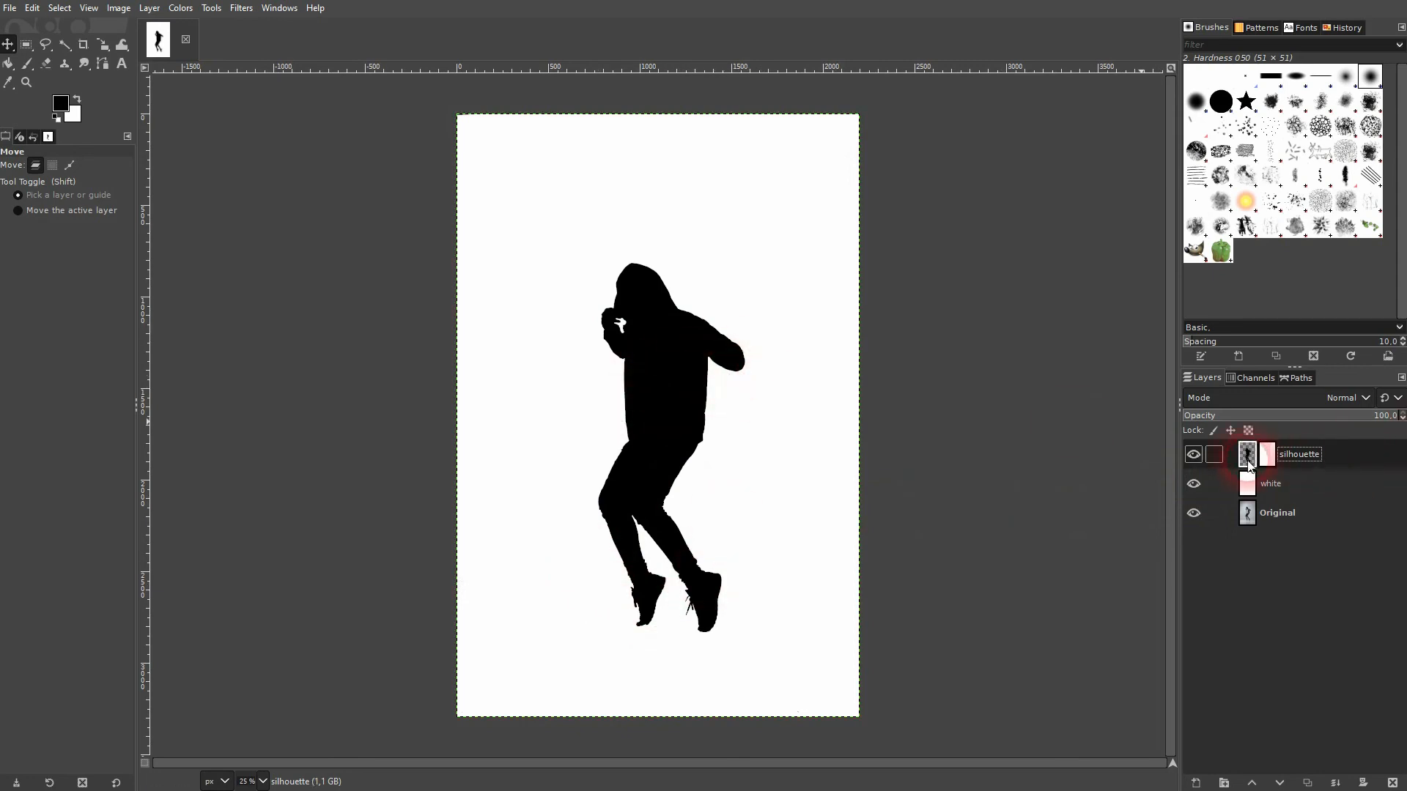
# Export the image as silhouette.png and hide the white background layer
pyautogui.click(10, 7)
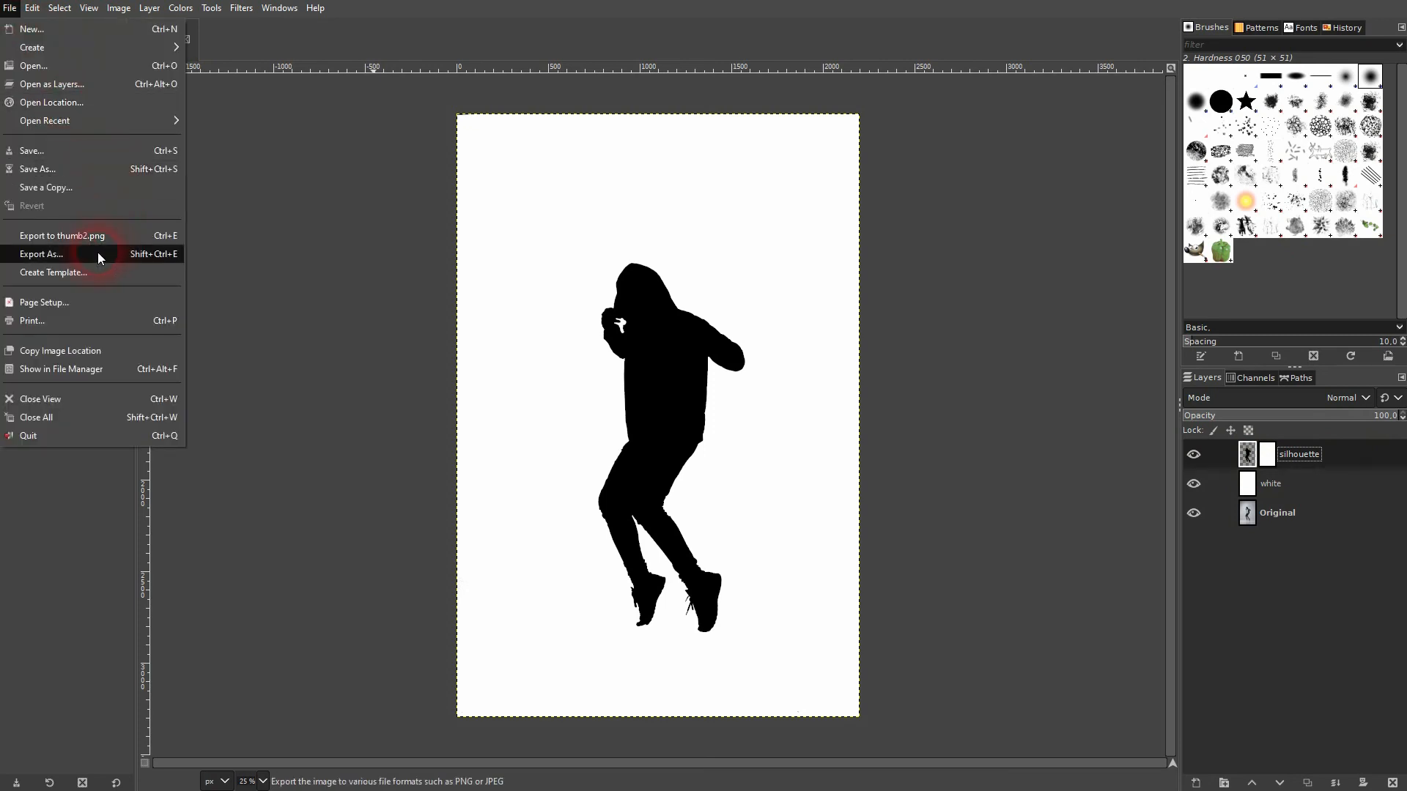
pyautogui.click(42, 253)
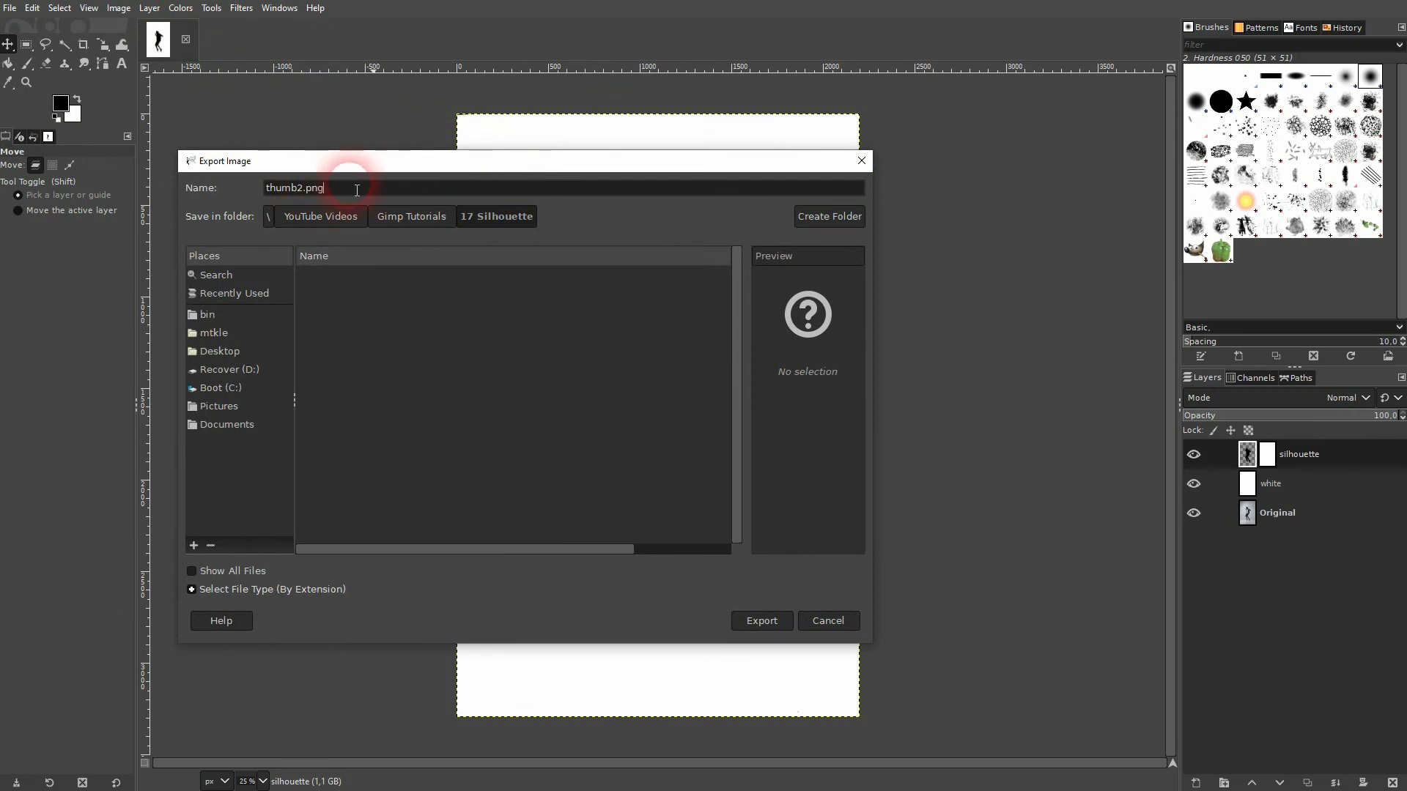
pyautogui.write('sih')
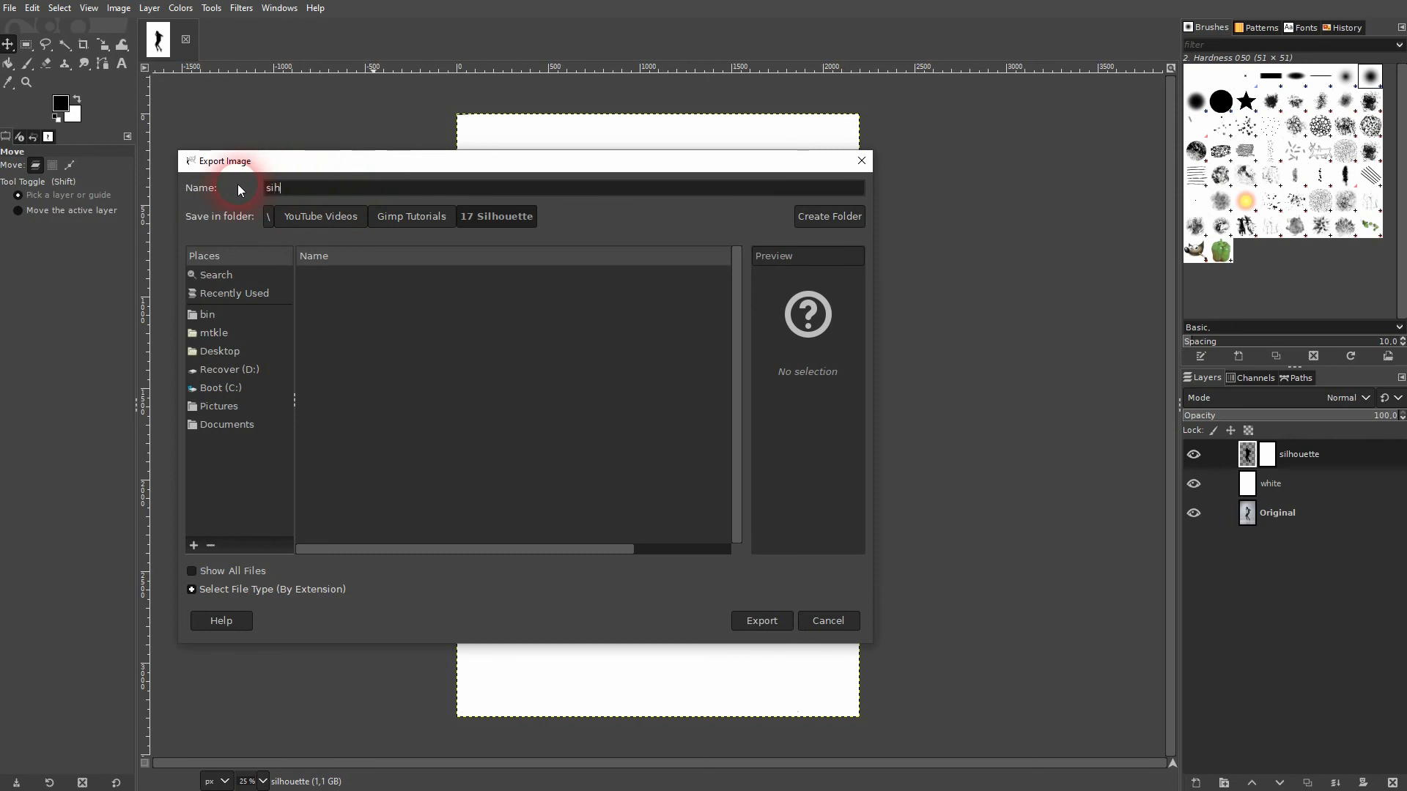
pyautogui.write('silhouette.')
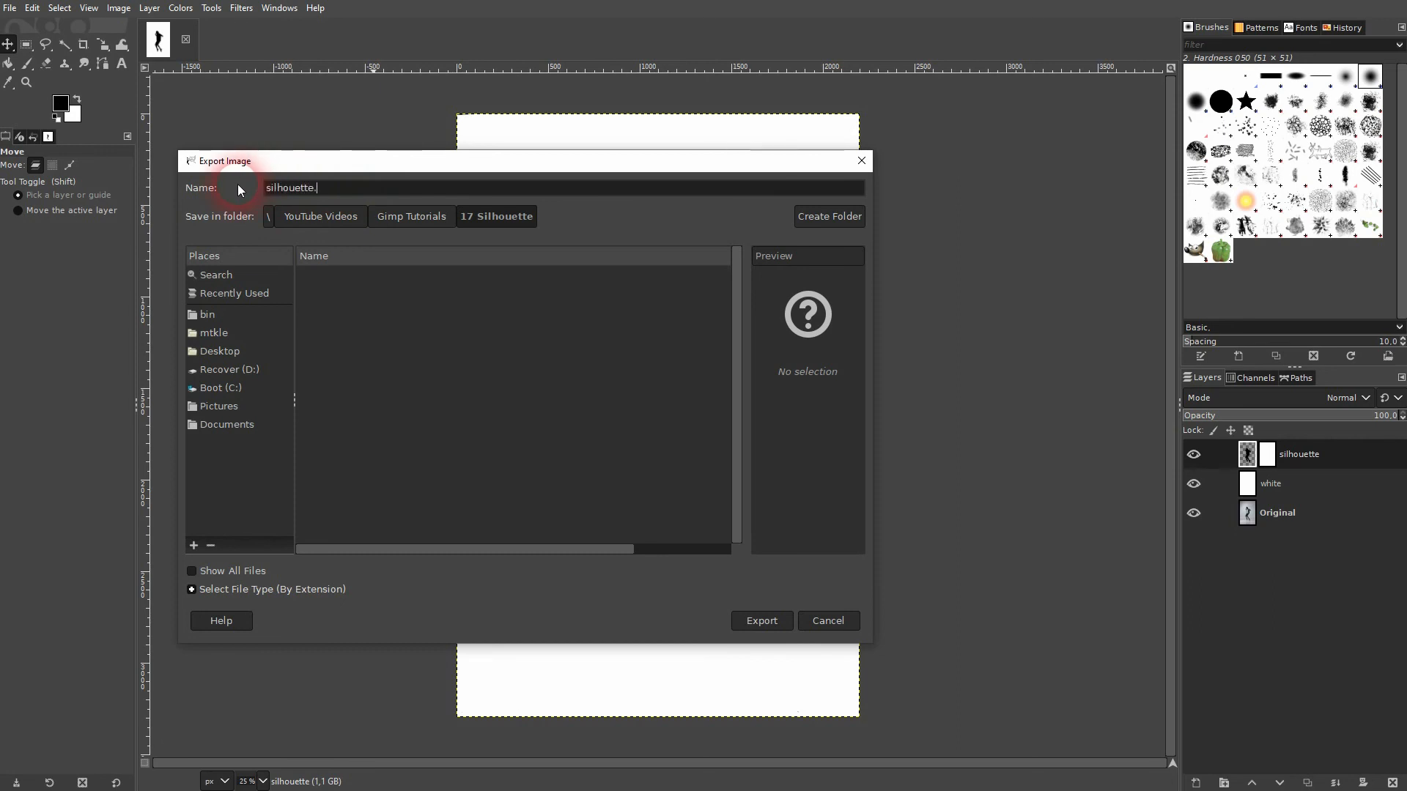
pyautogui.write('png')
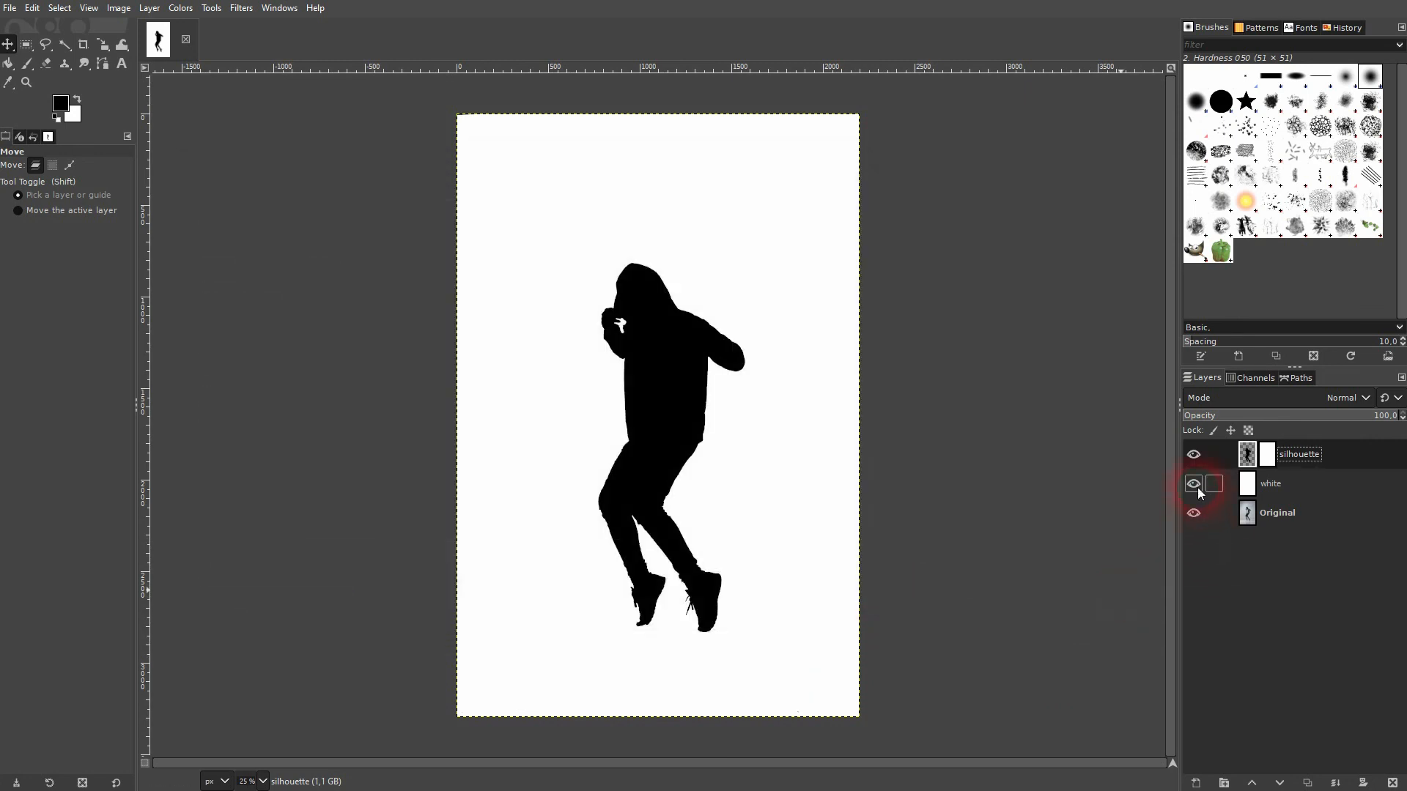
pyautogui.click(1192, 484)
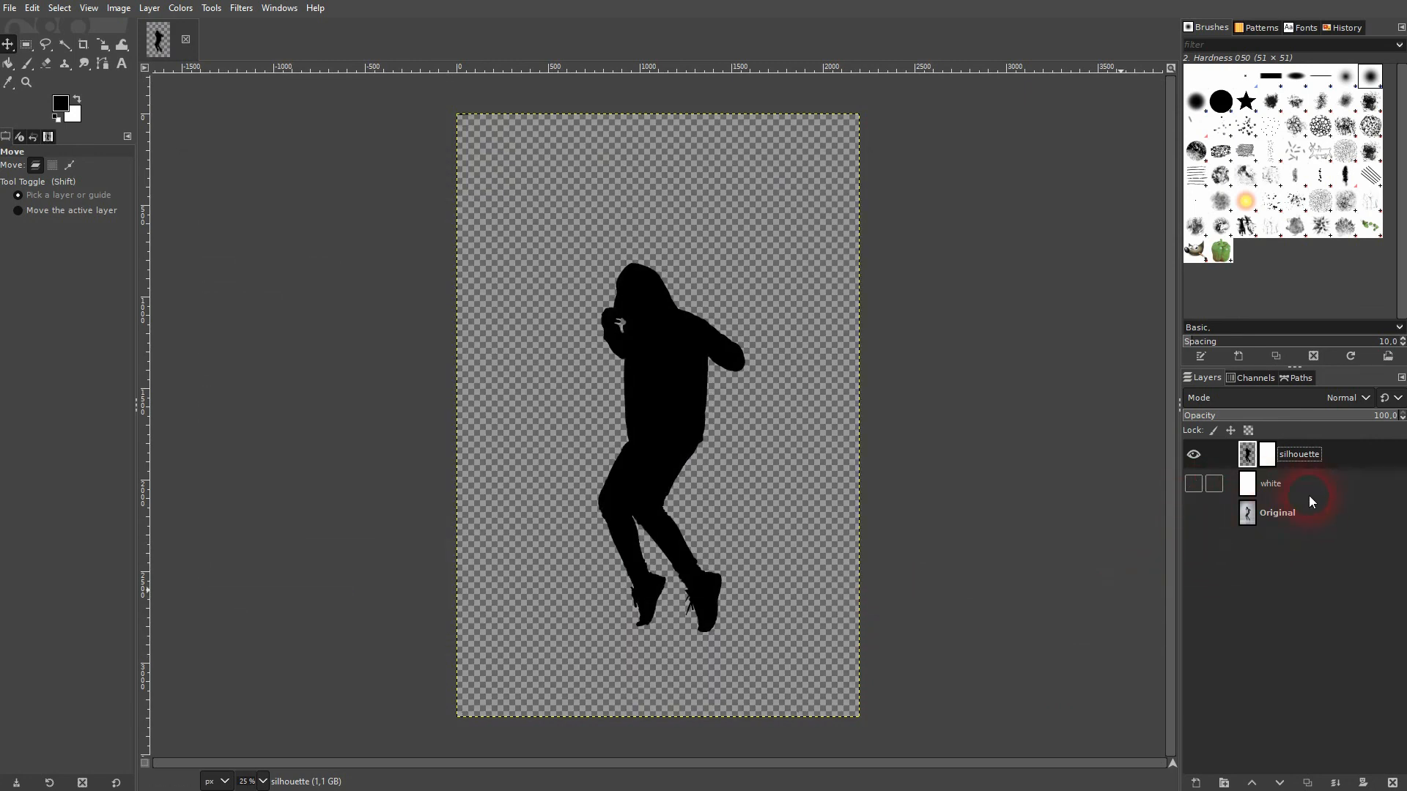